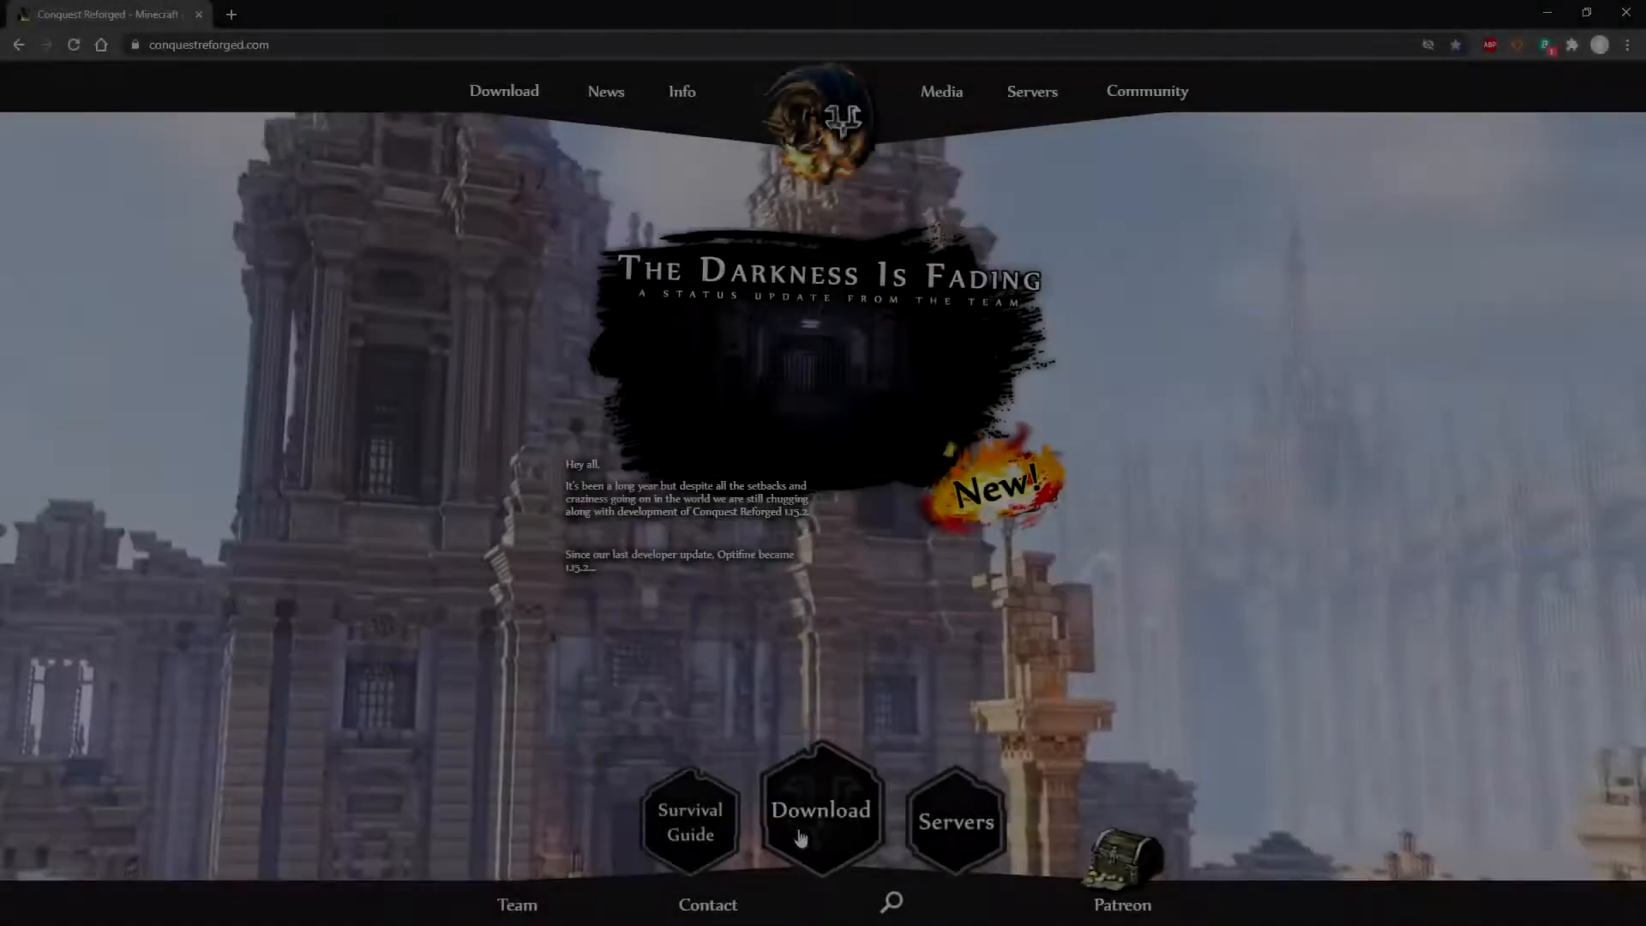
Download the Conquest Reforged mod jar from the Manual Installation Files section
click(821, 817)
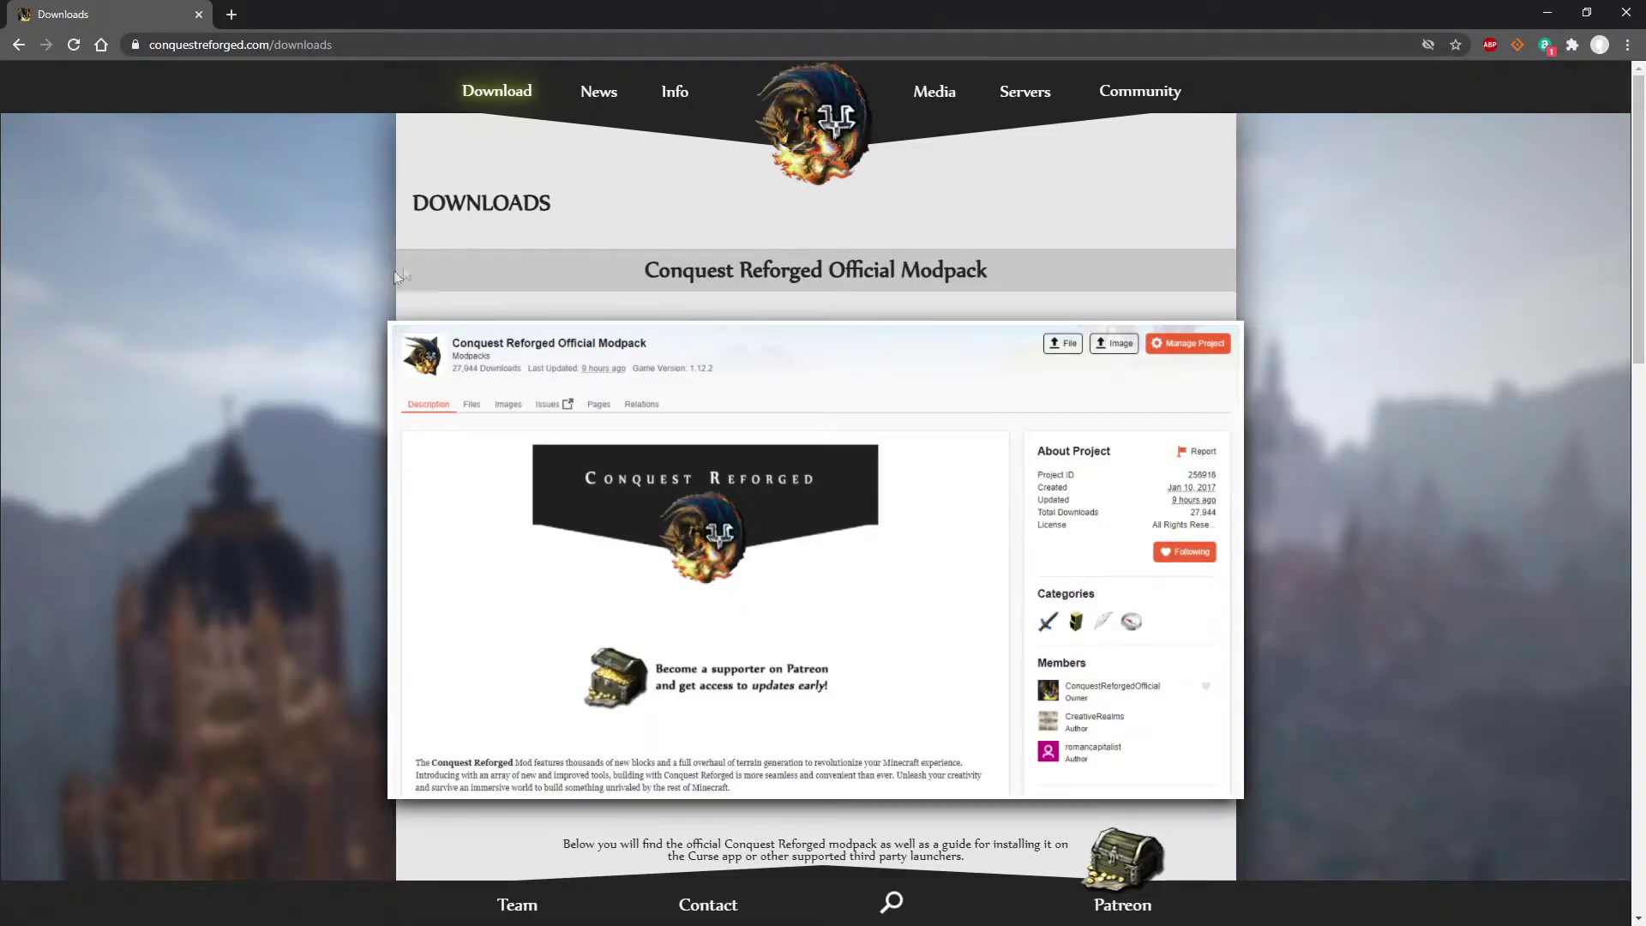
scroll(down, 3)
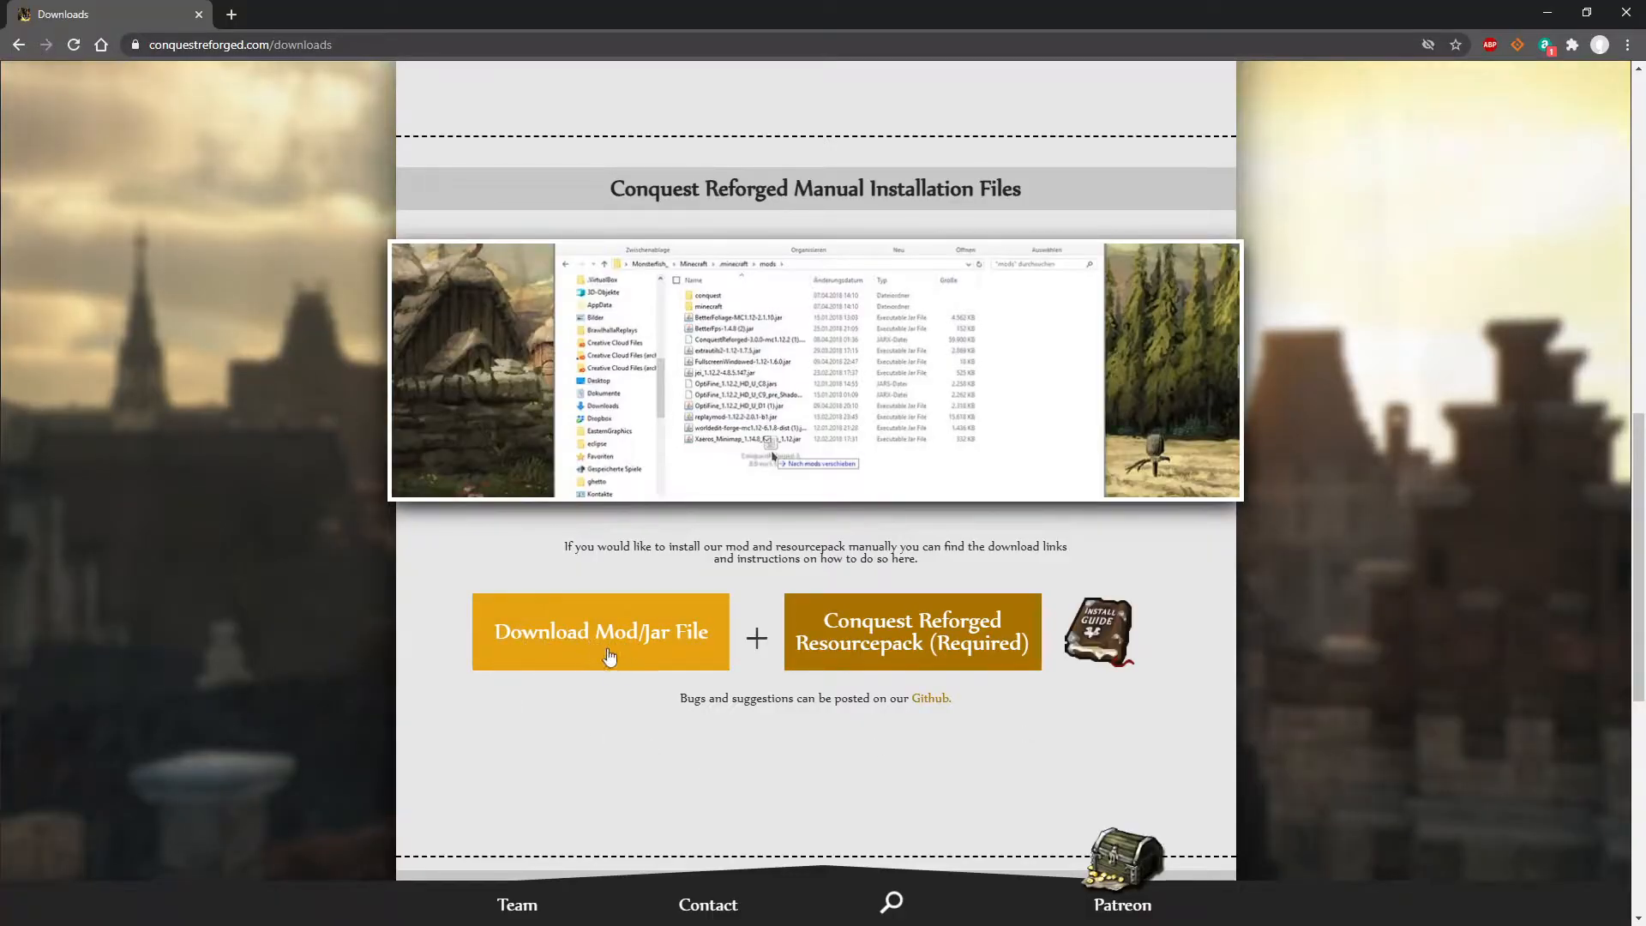
click(601, 631)
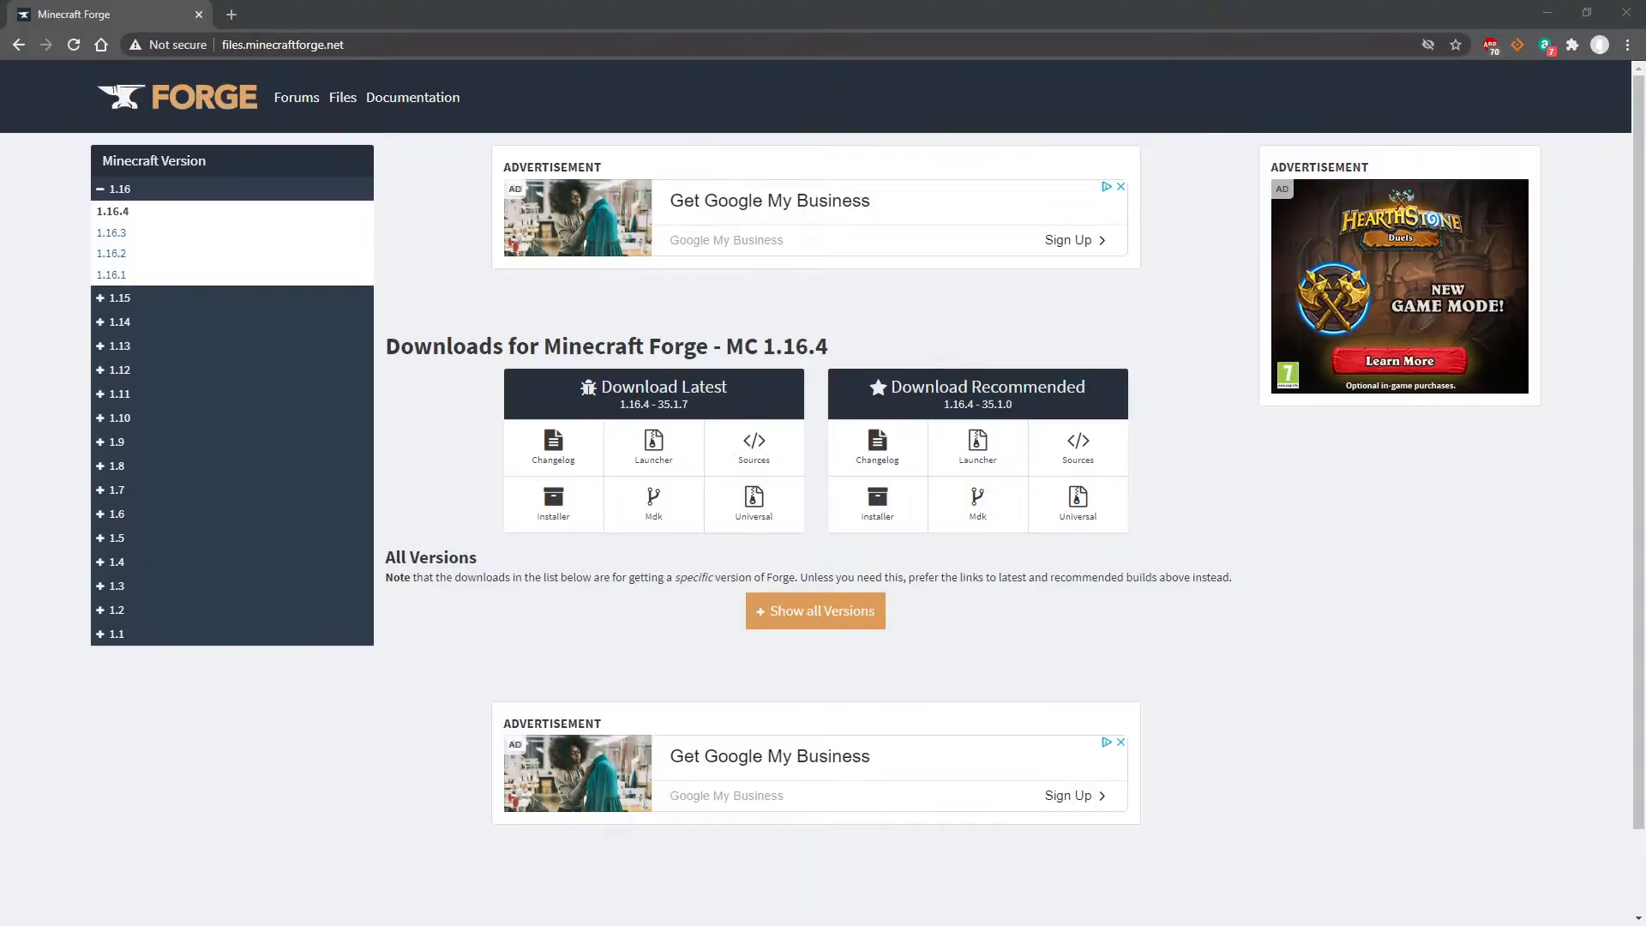
mouse_move(119, 298)
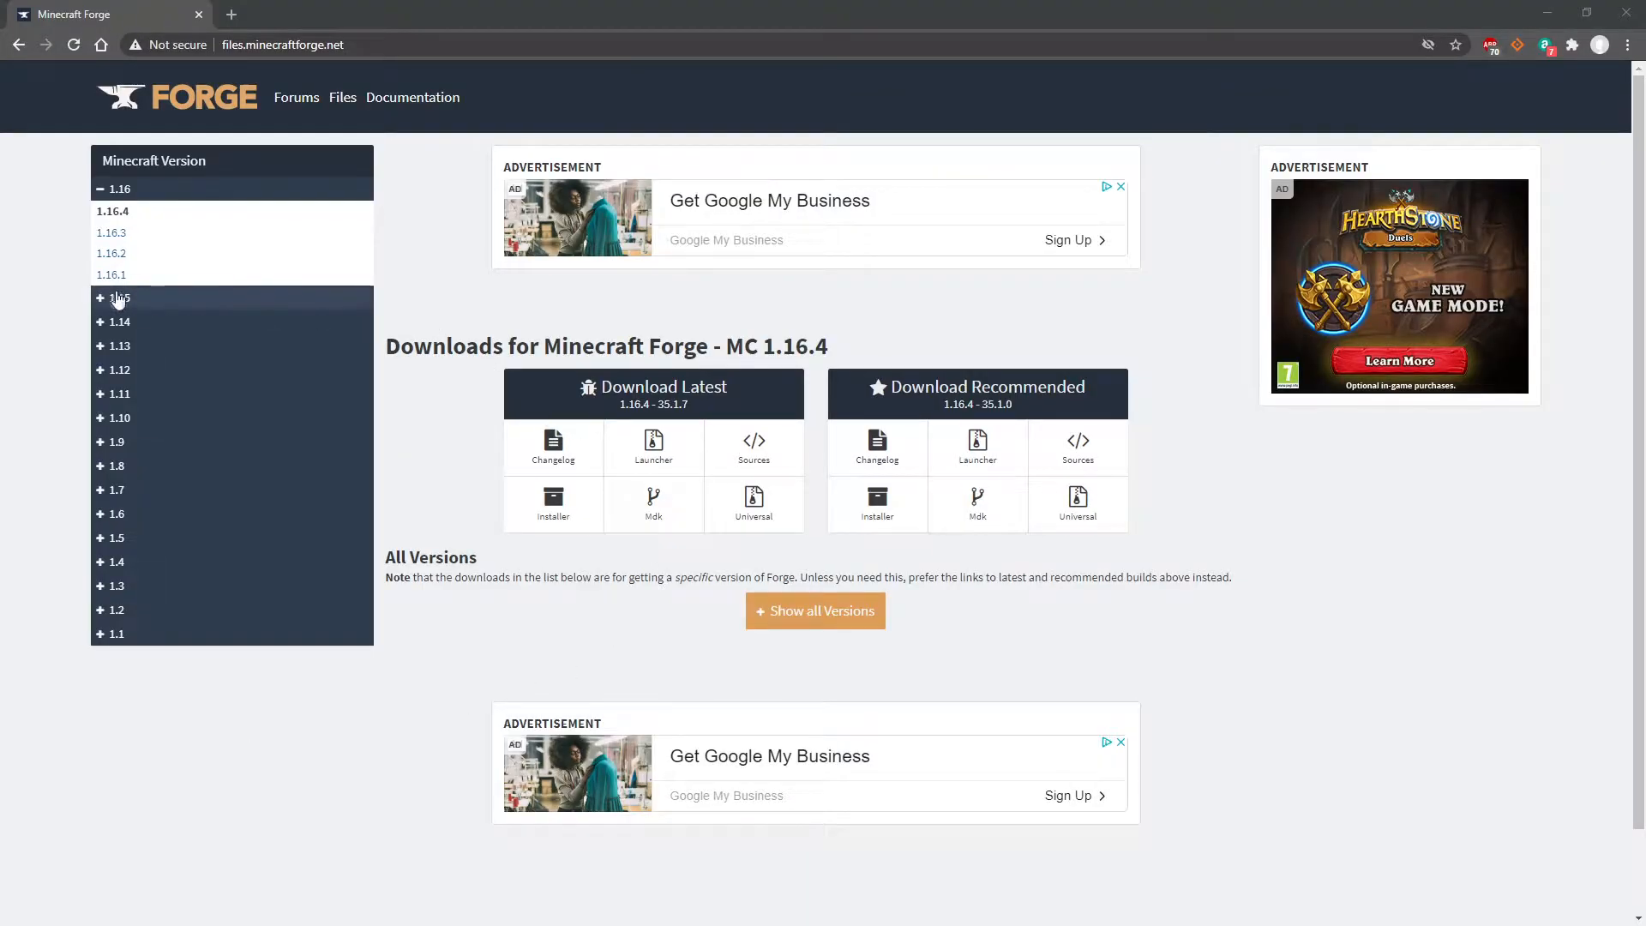
Request the Forge installer for build 31.2.46 under Minecraft 1.15.2
click(111, 321)
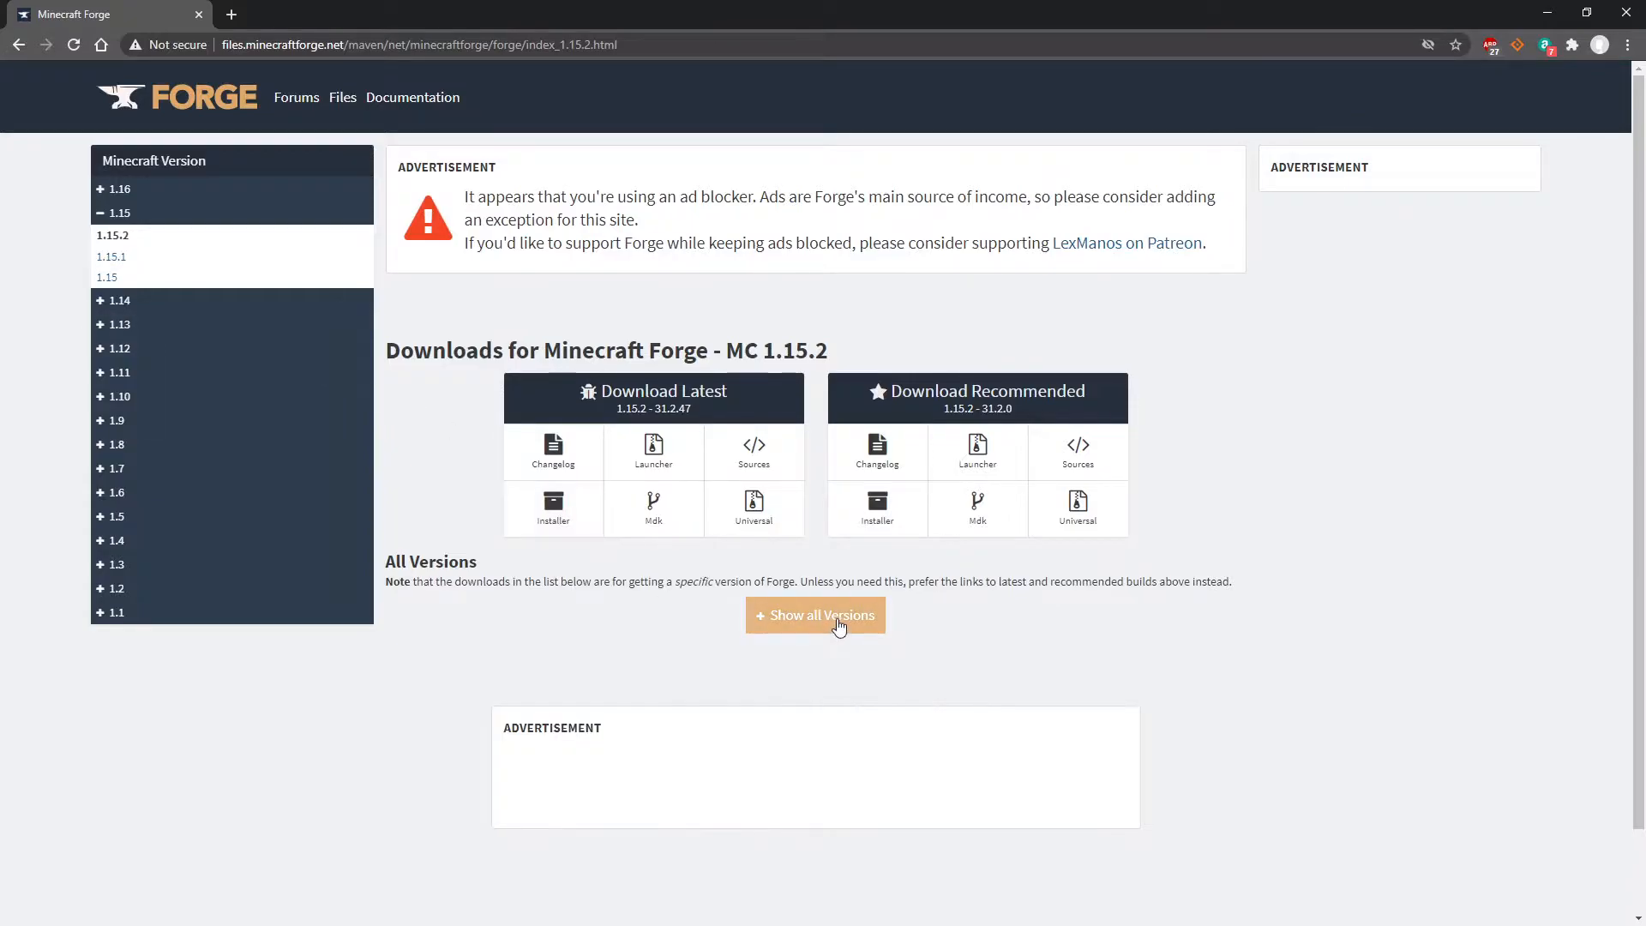
click(815, 615)
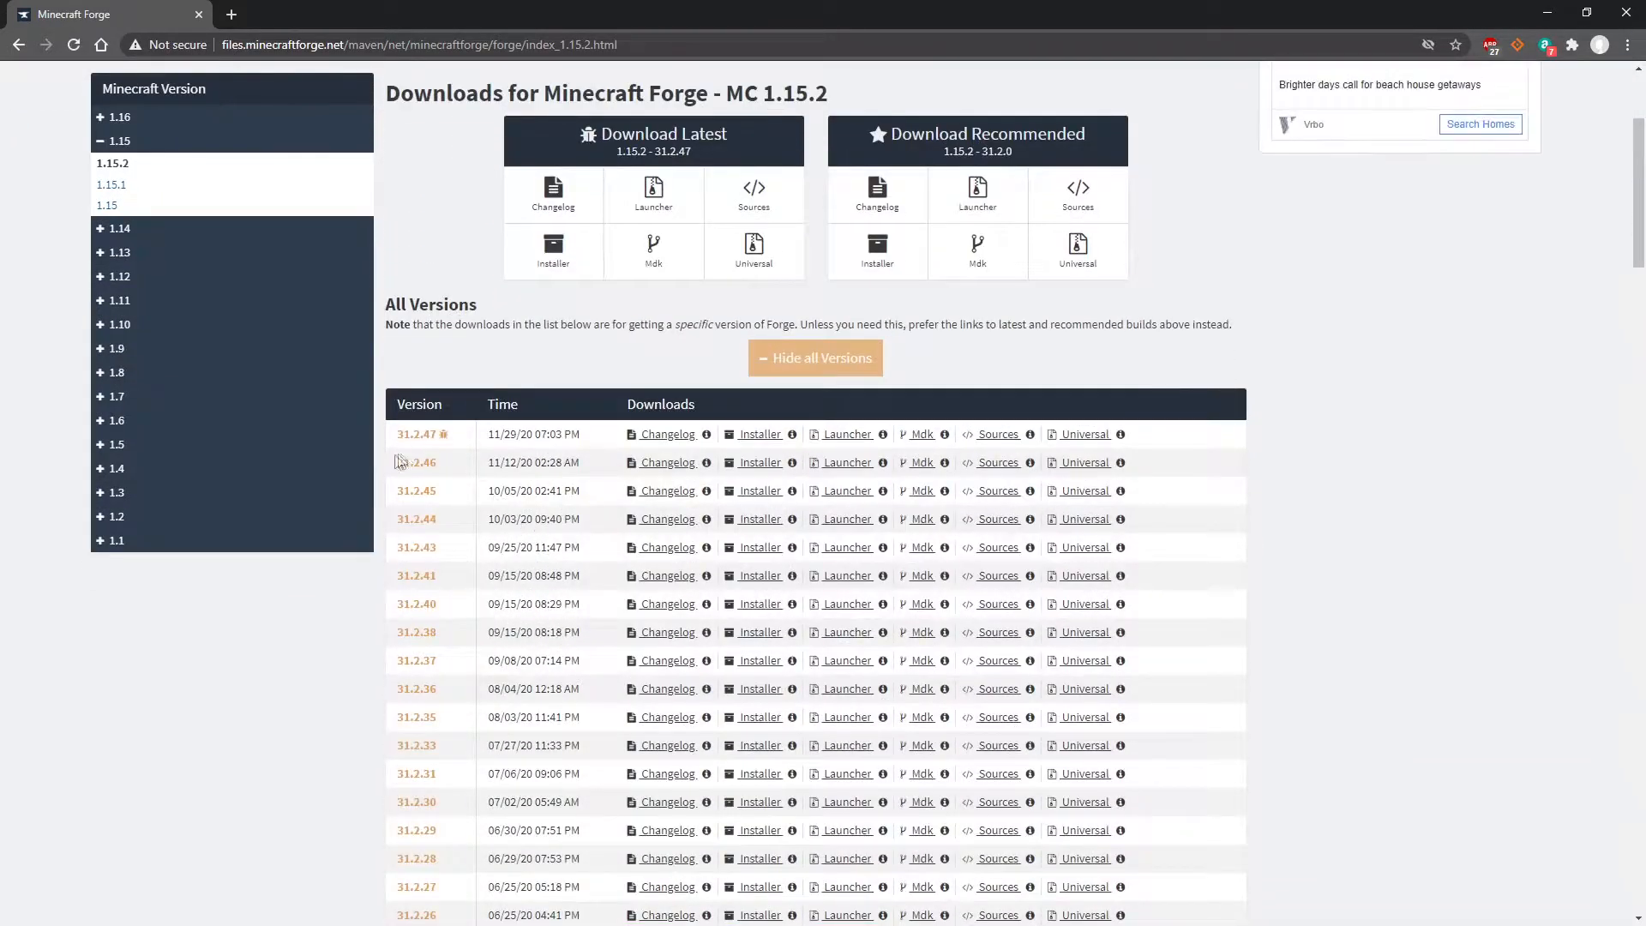
drag(397, 462, 533, 462)
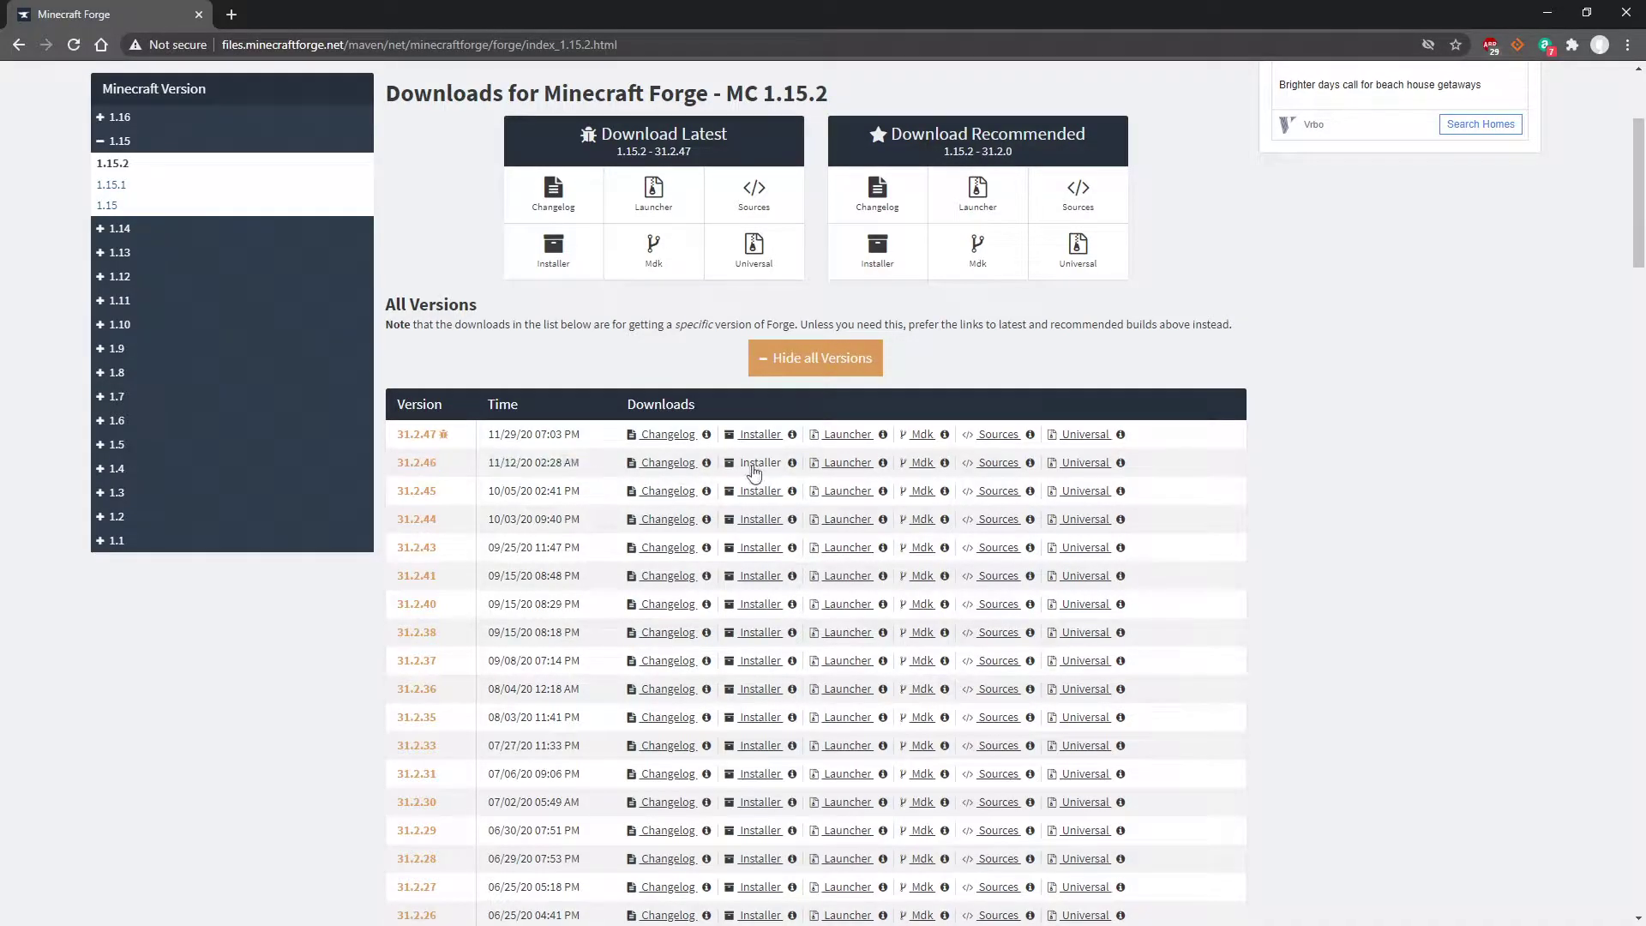
click(759, 462)
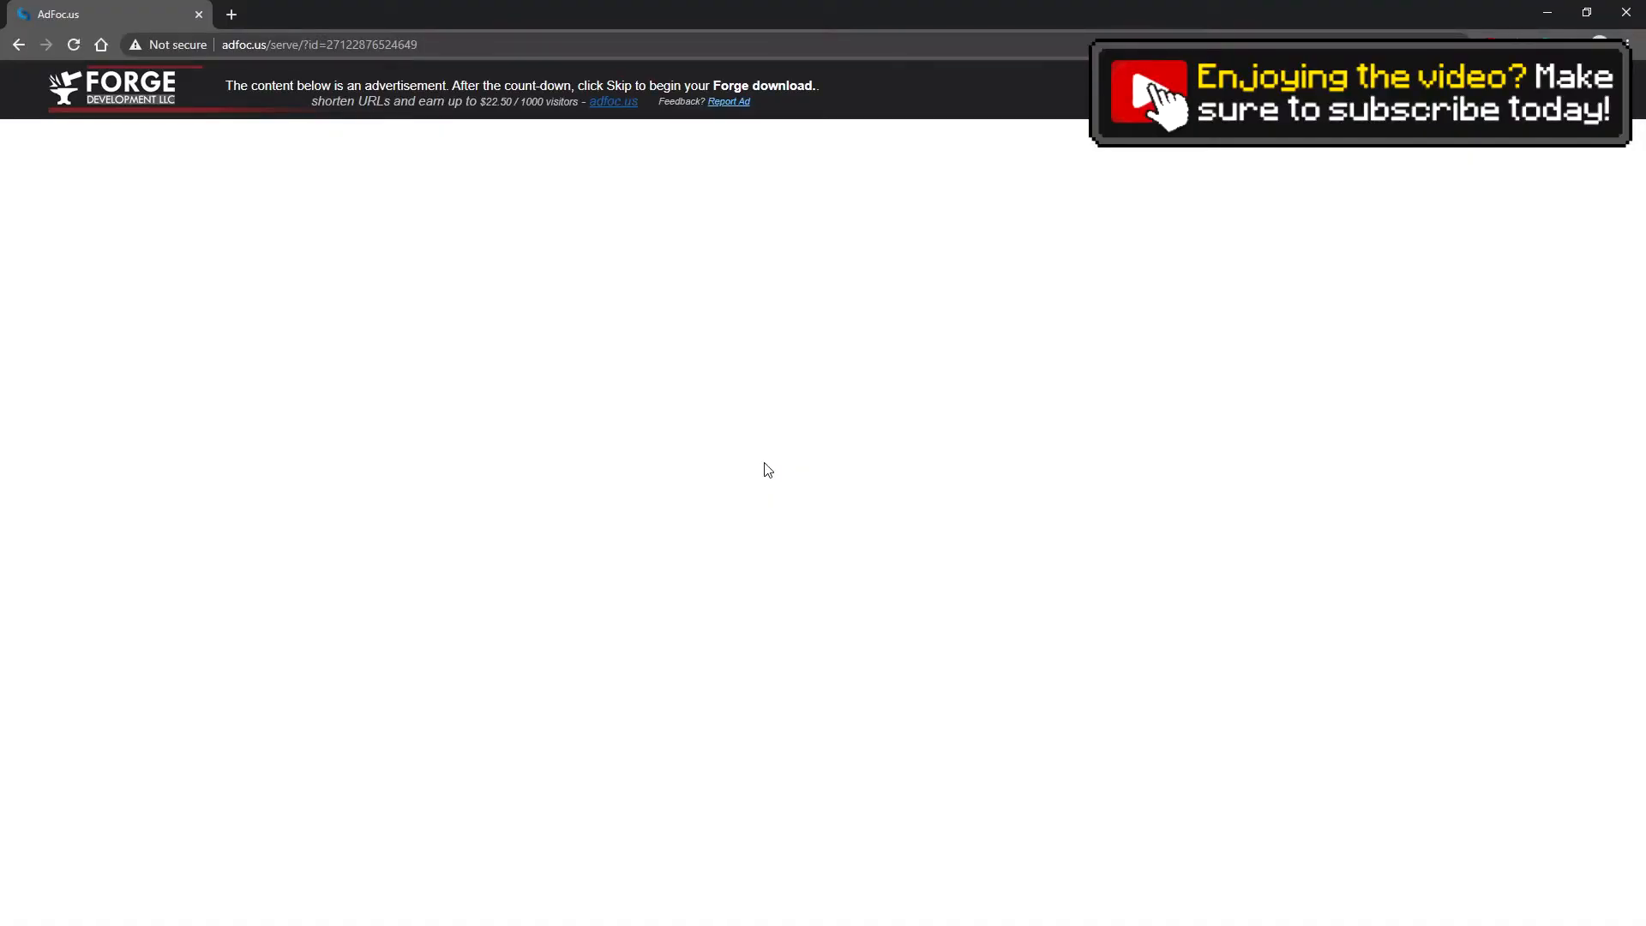
mouse_move(1318, 210)
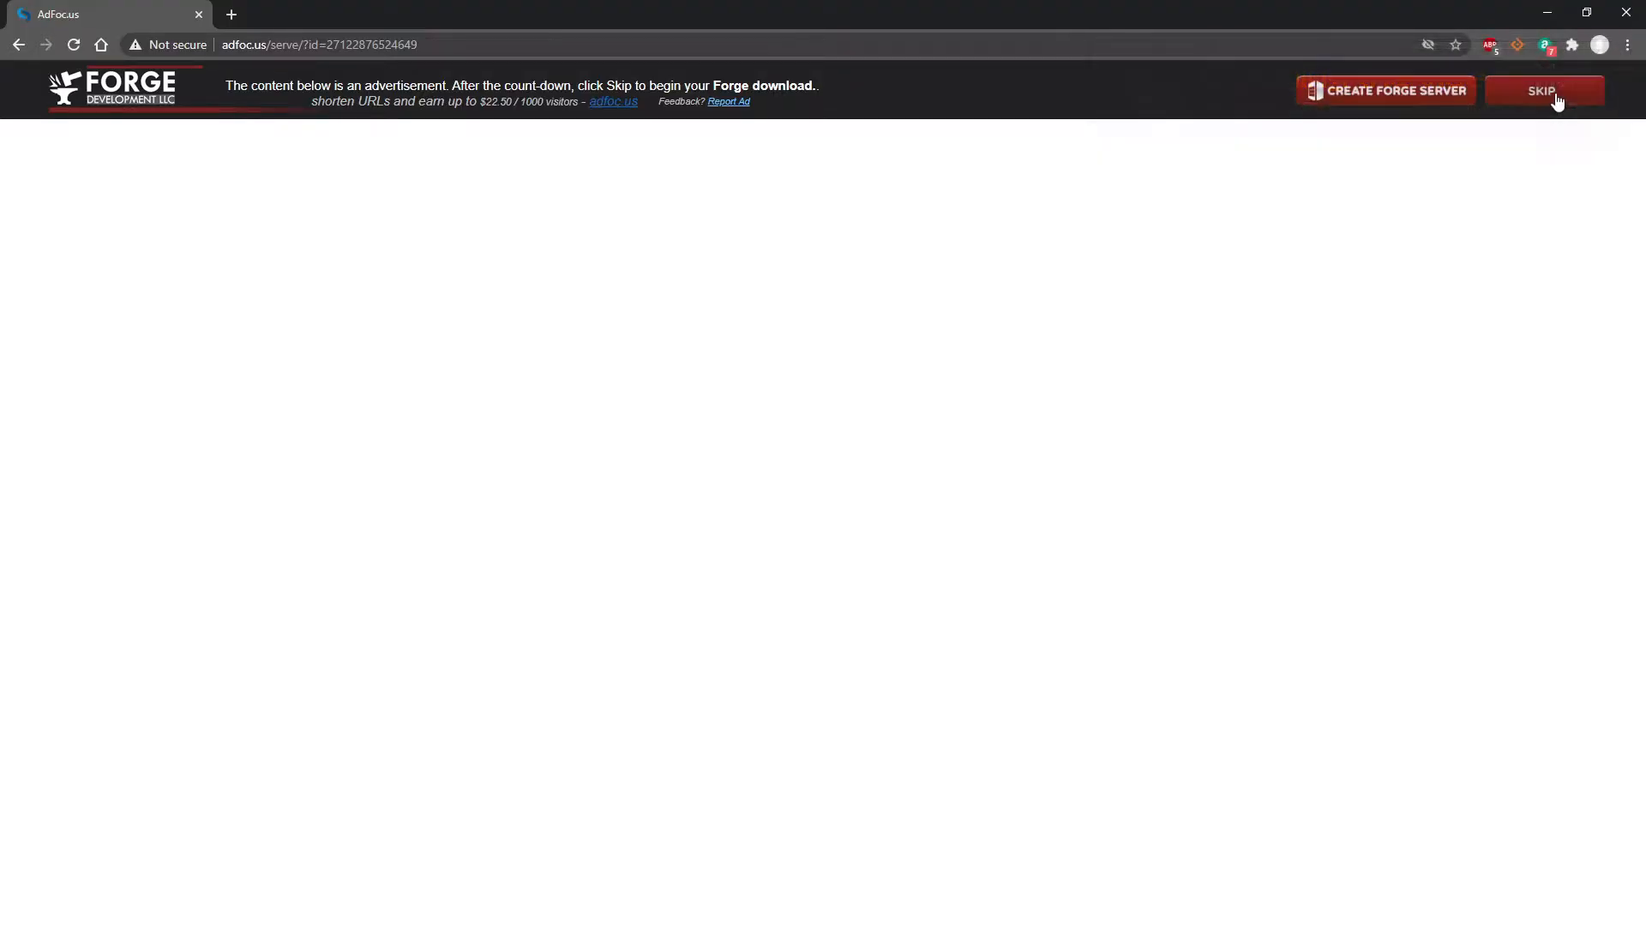
Skip the ad page and keep the downloaded Forge installer
click(1542, 91)
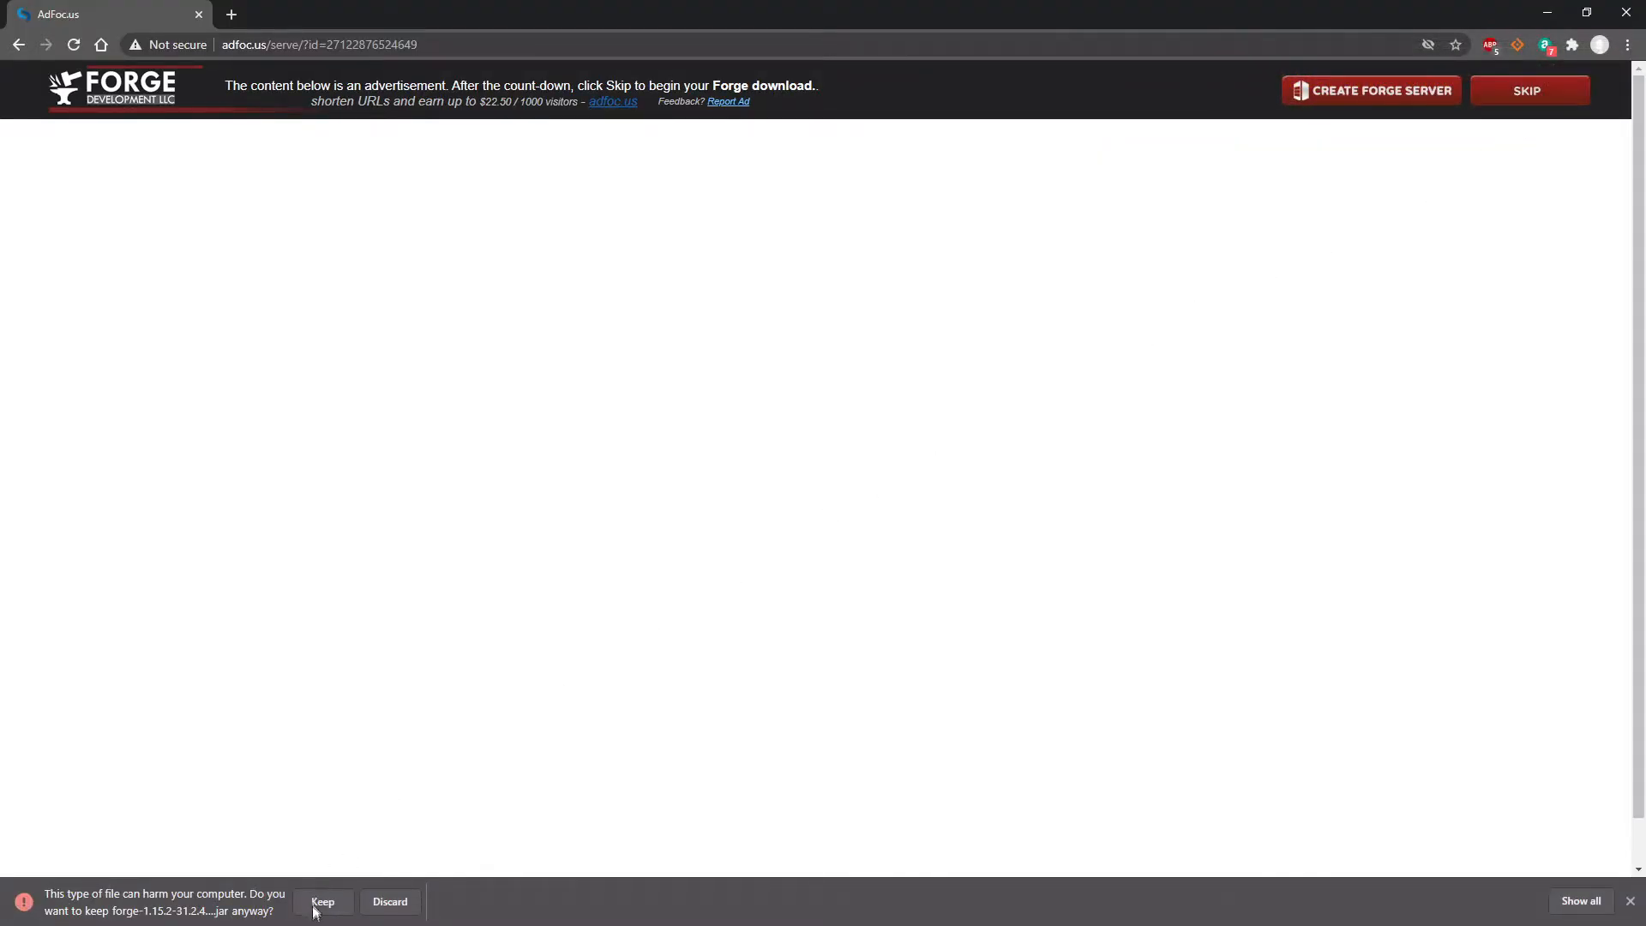
click(324, 902)
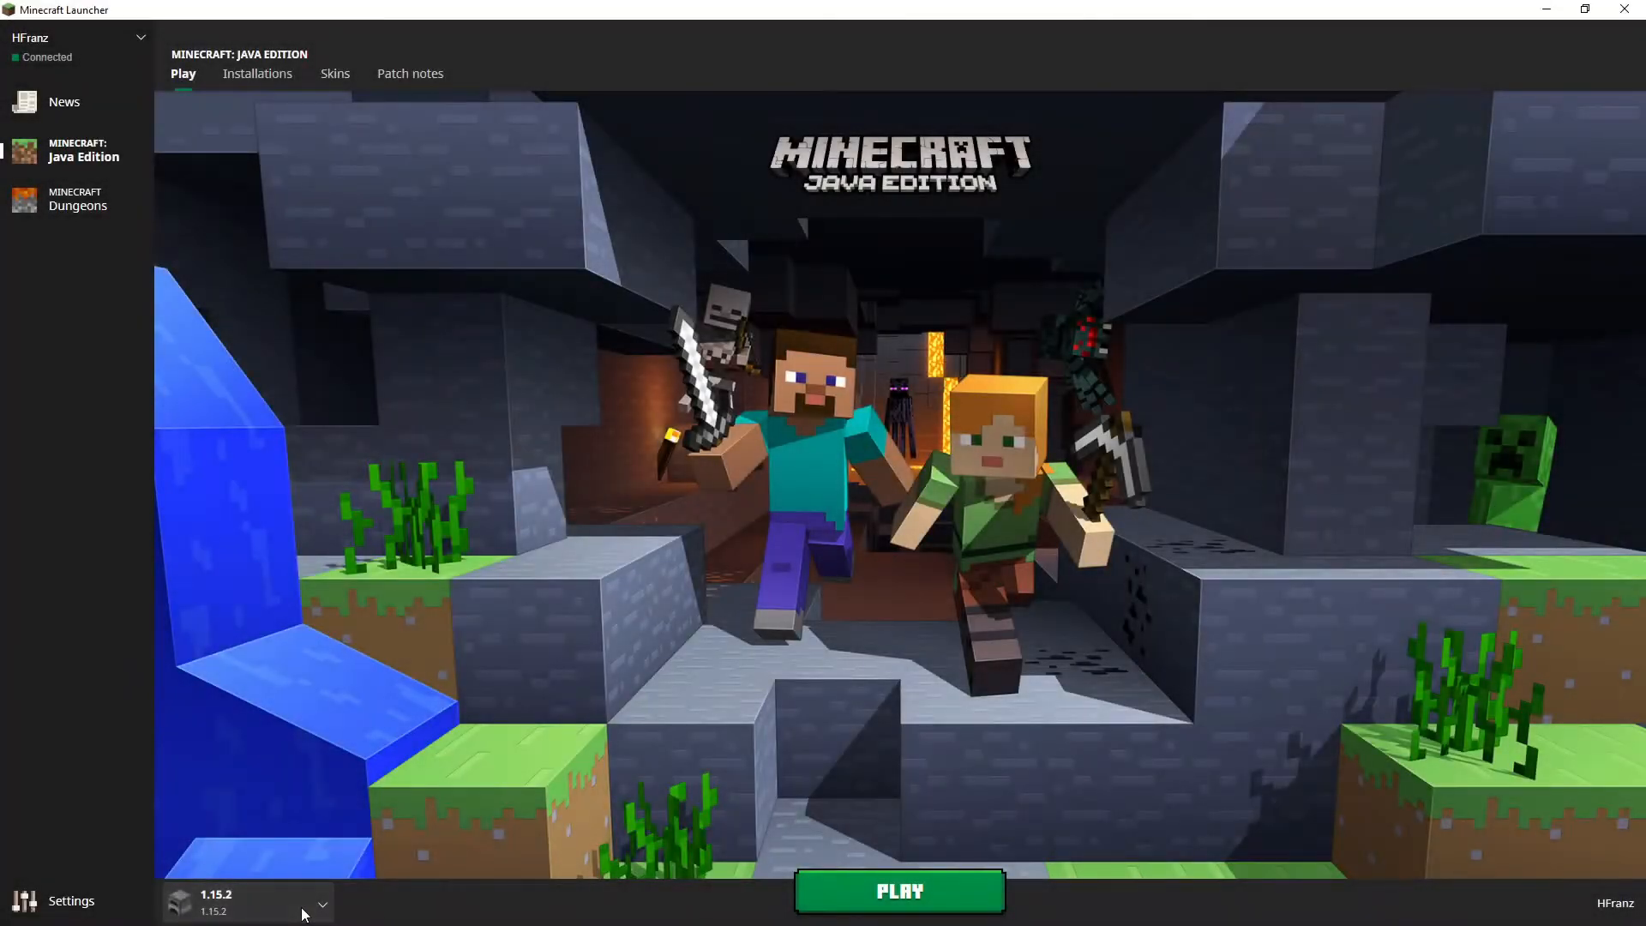
Check that the 1.15.2 installation's Version field shows release 1.15.2
click(326, 925)
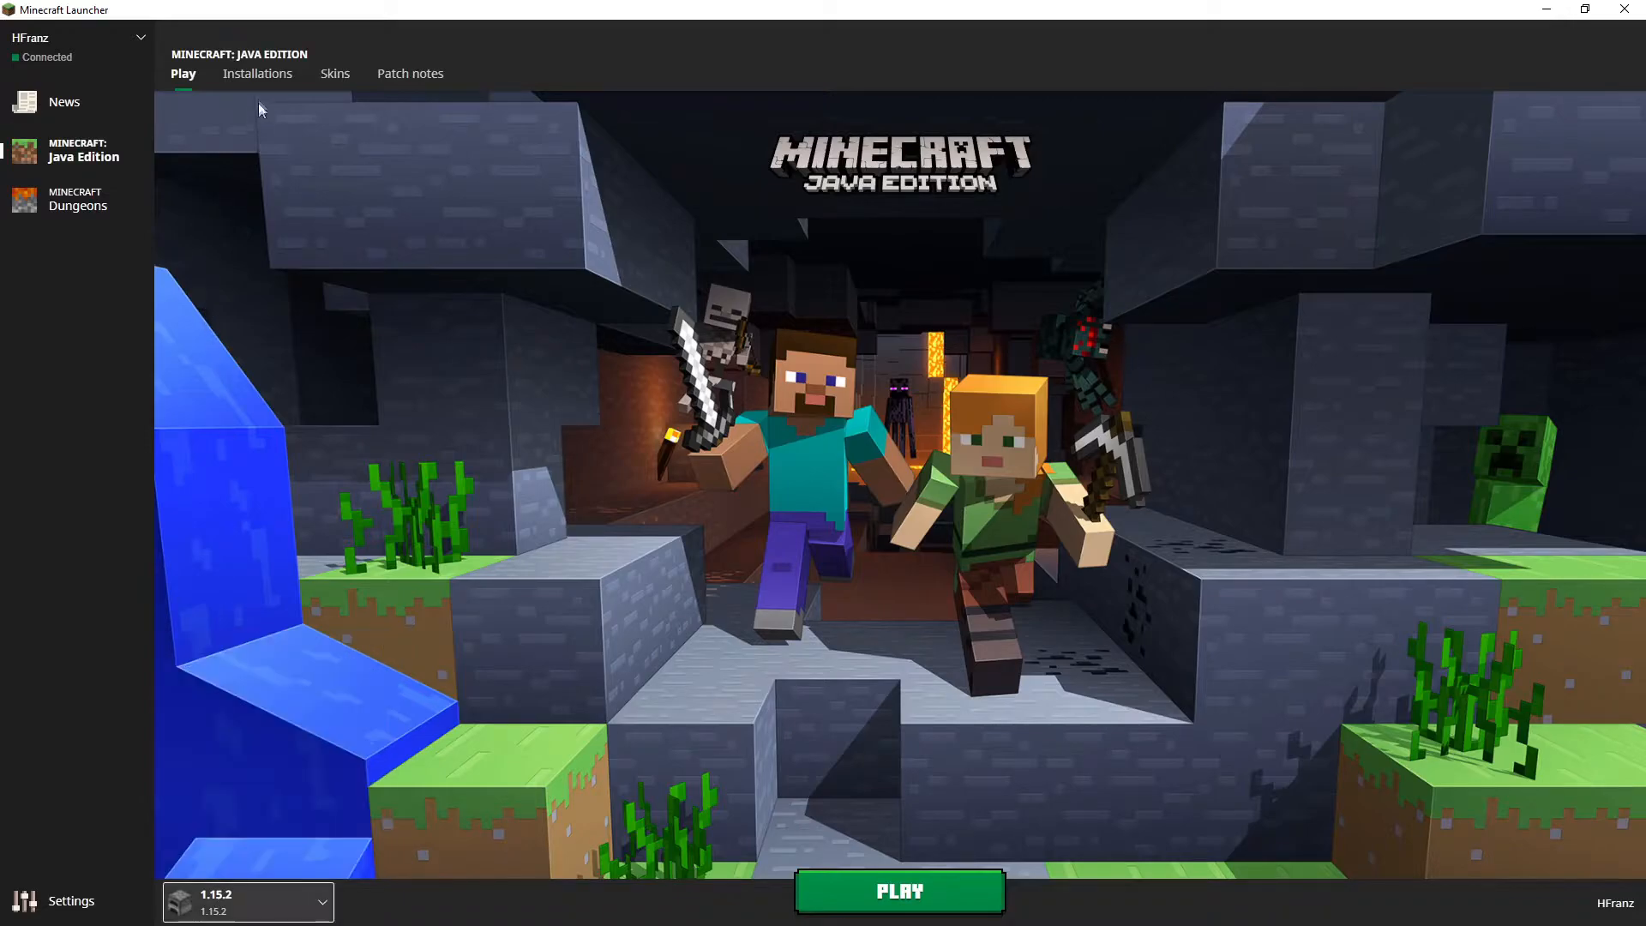
click(257, 73)
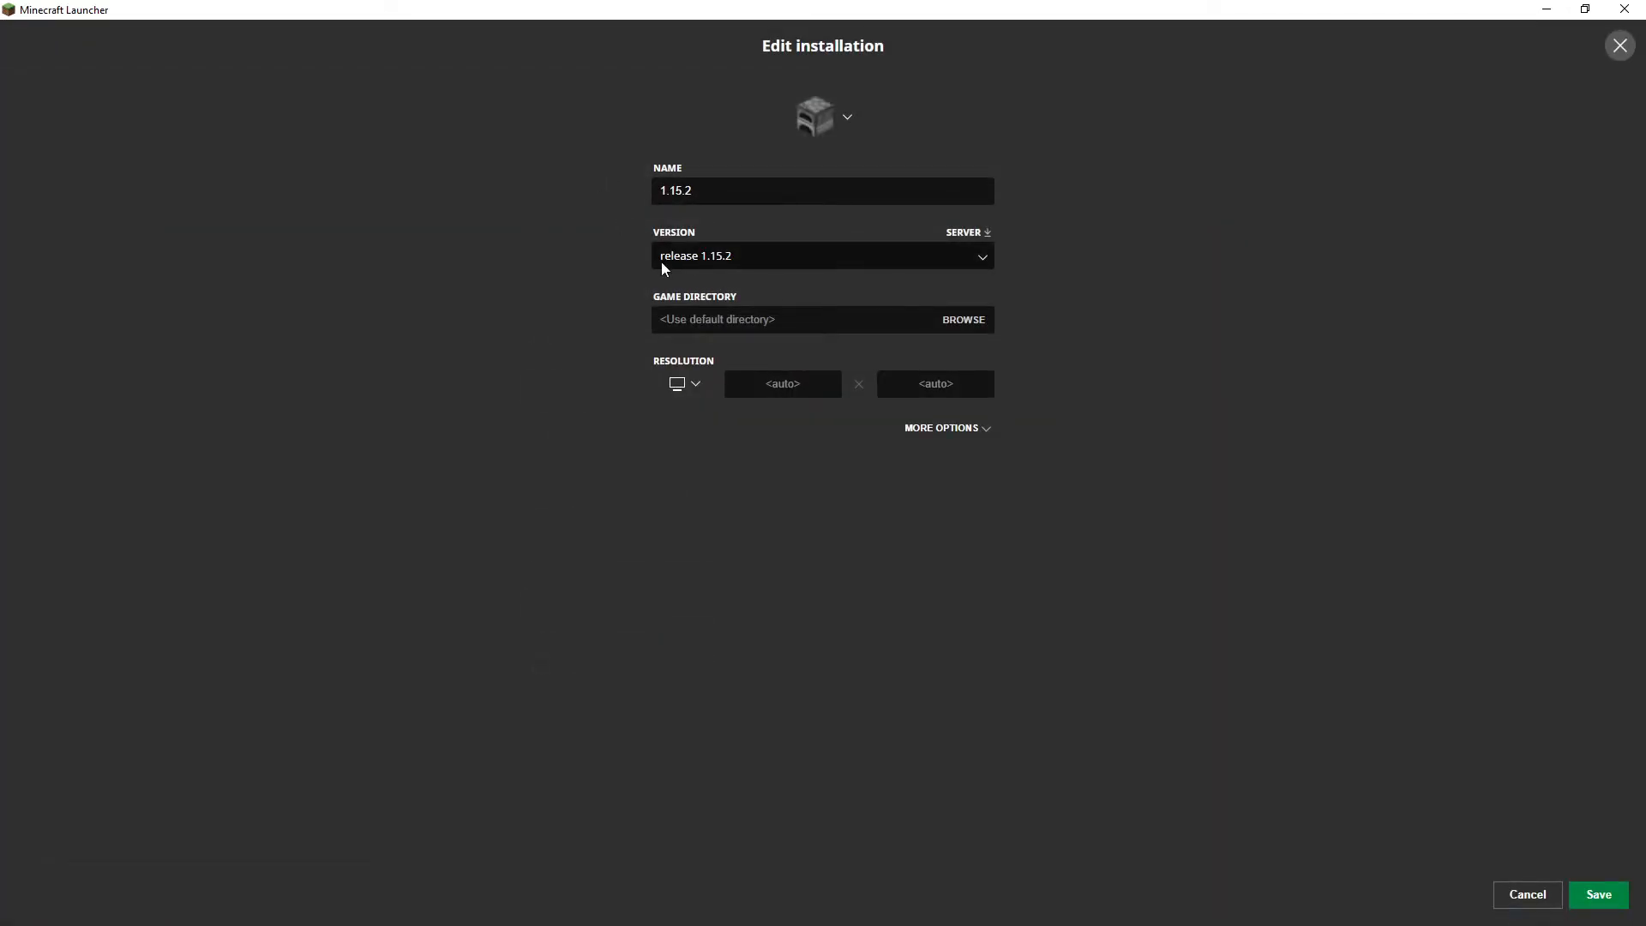
click(821, 256)
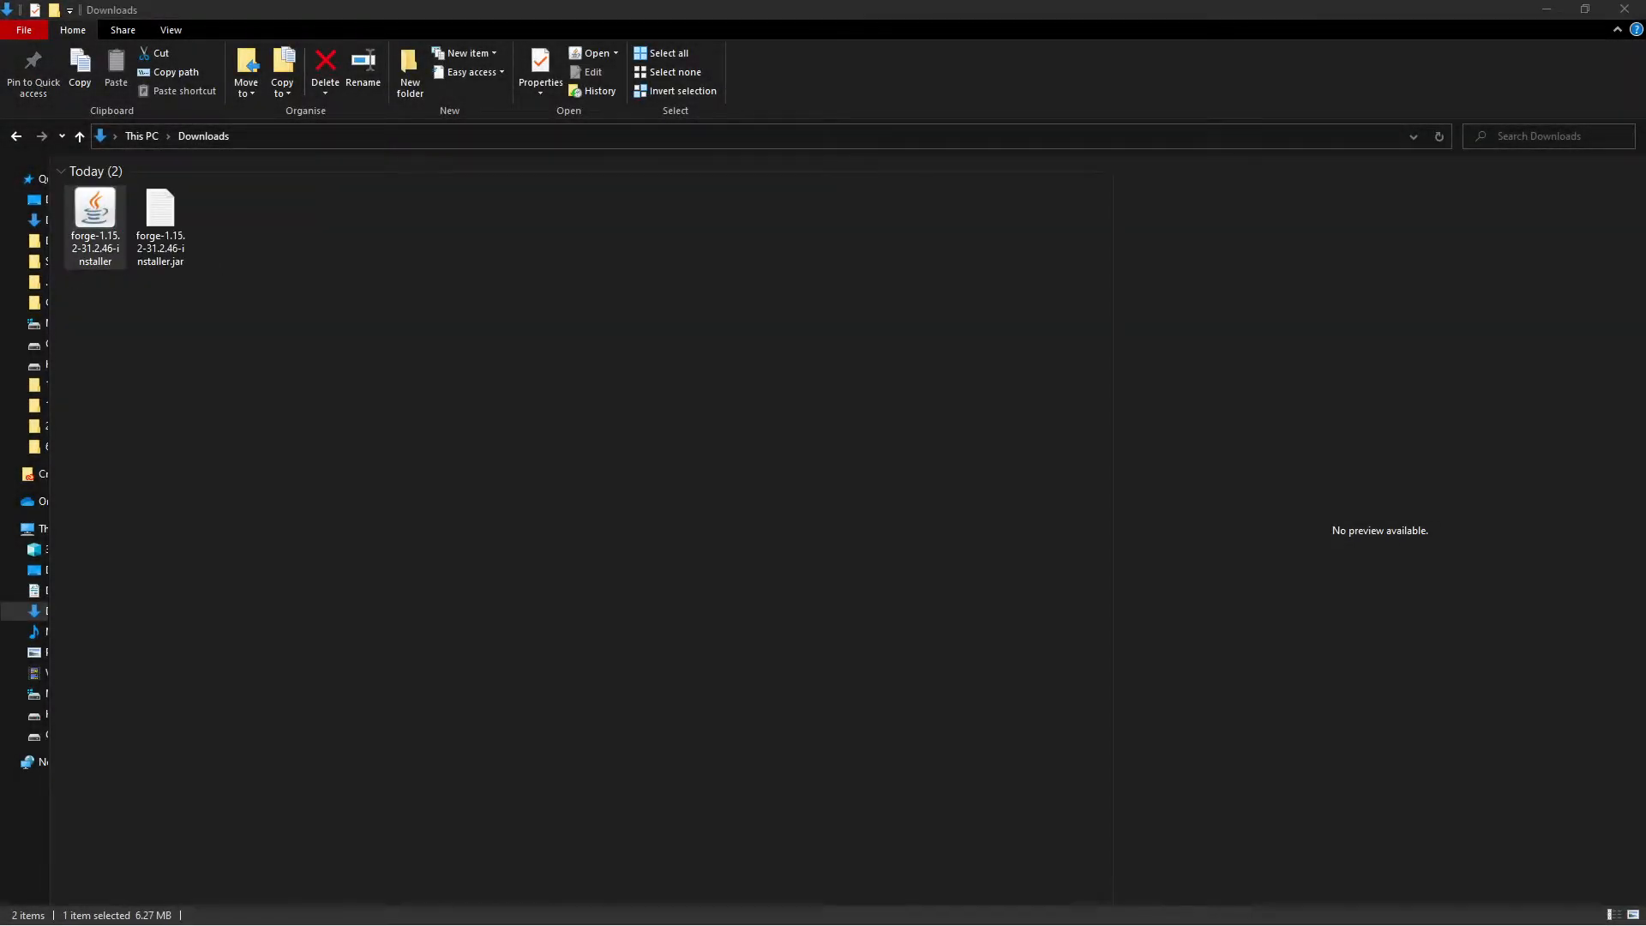
Run the forge-1.15.2-31.2.46 installer and confirm the Complete message
double_click(94, 210)
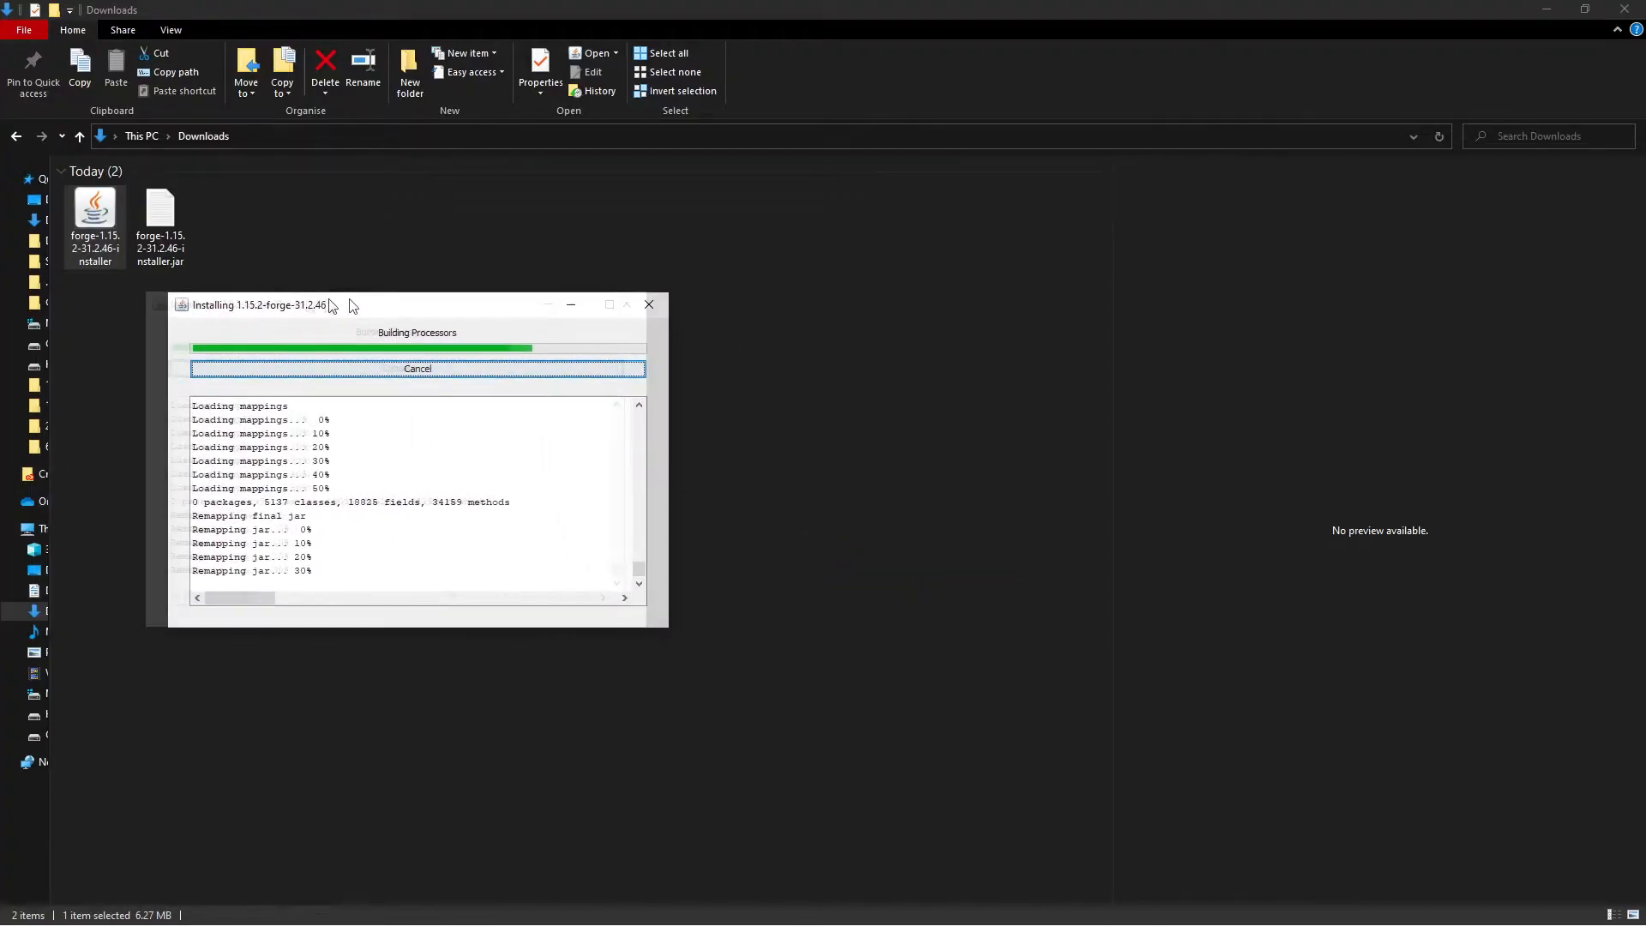
drag(260, 304, 617, 312)
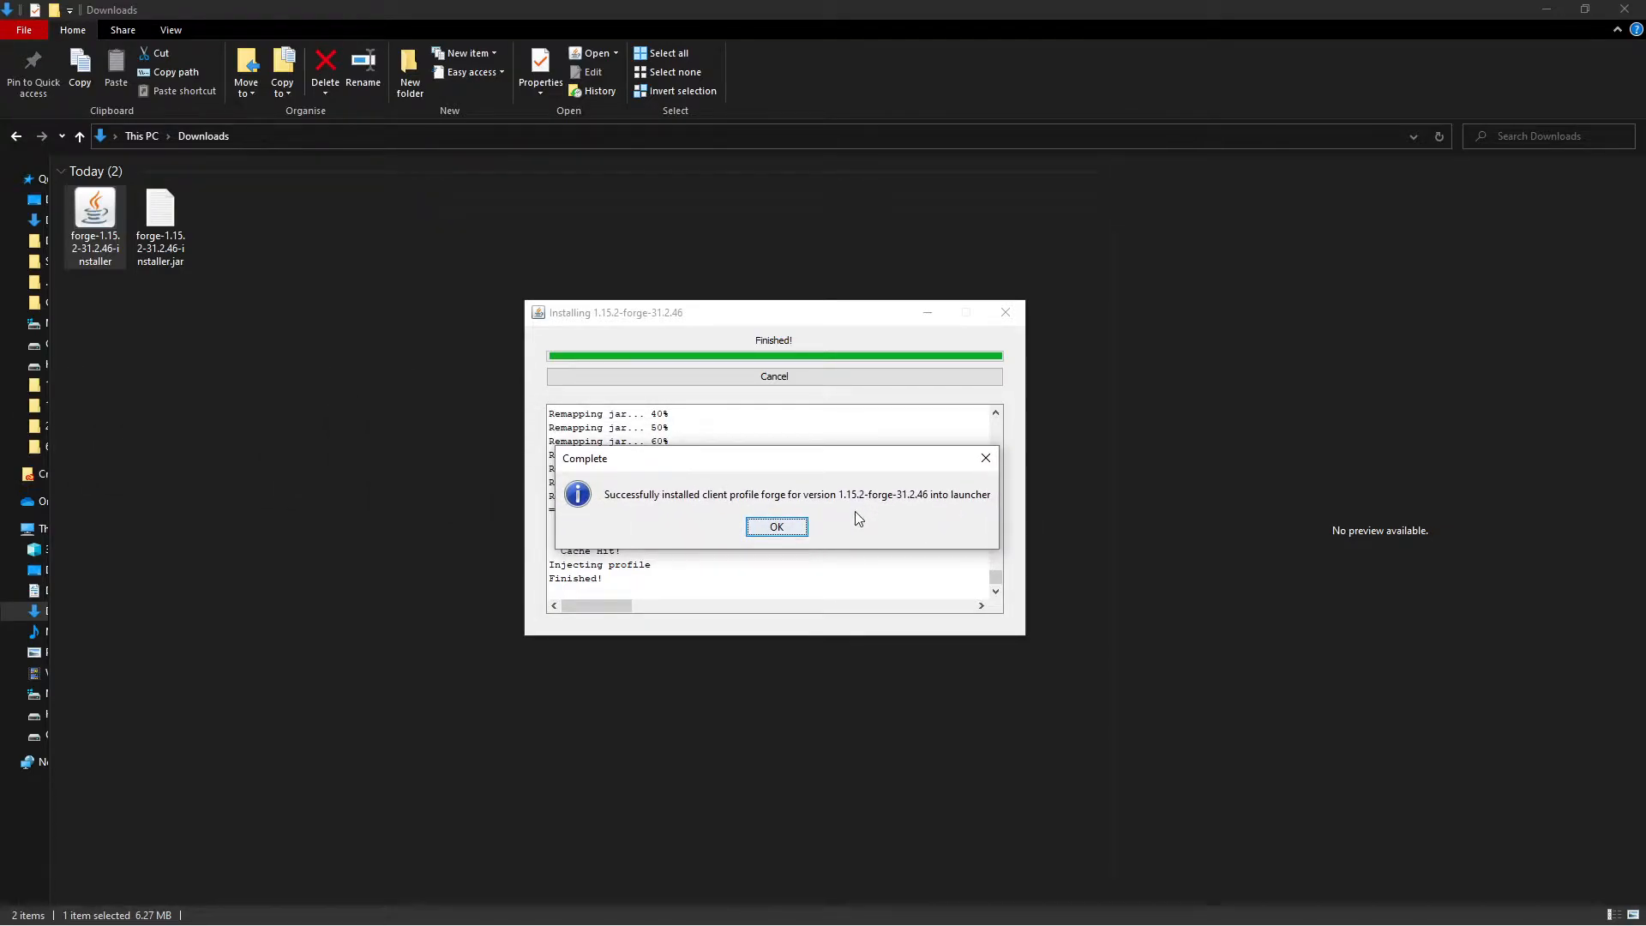
click(776, 526)
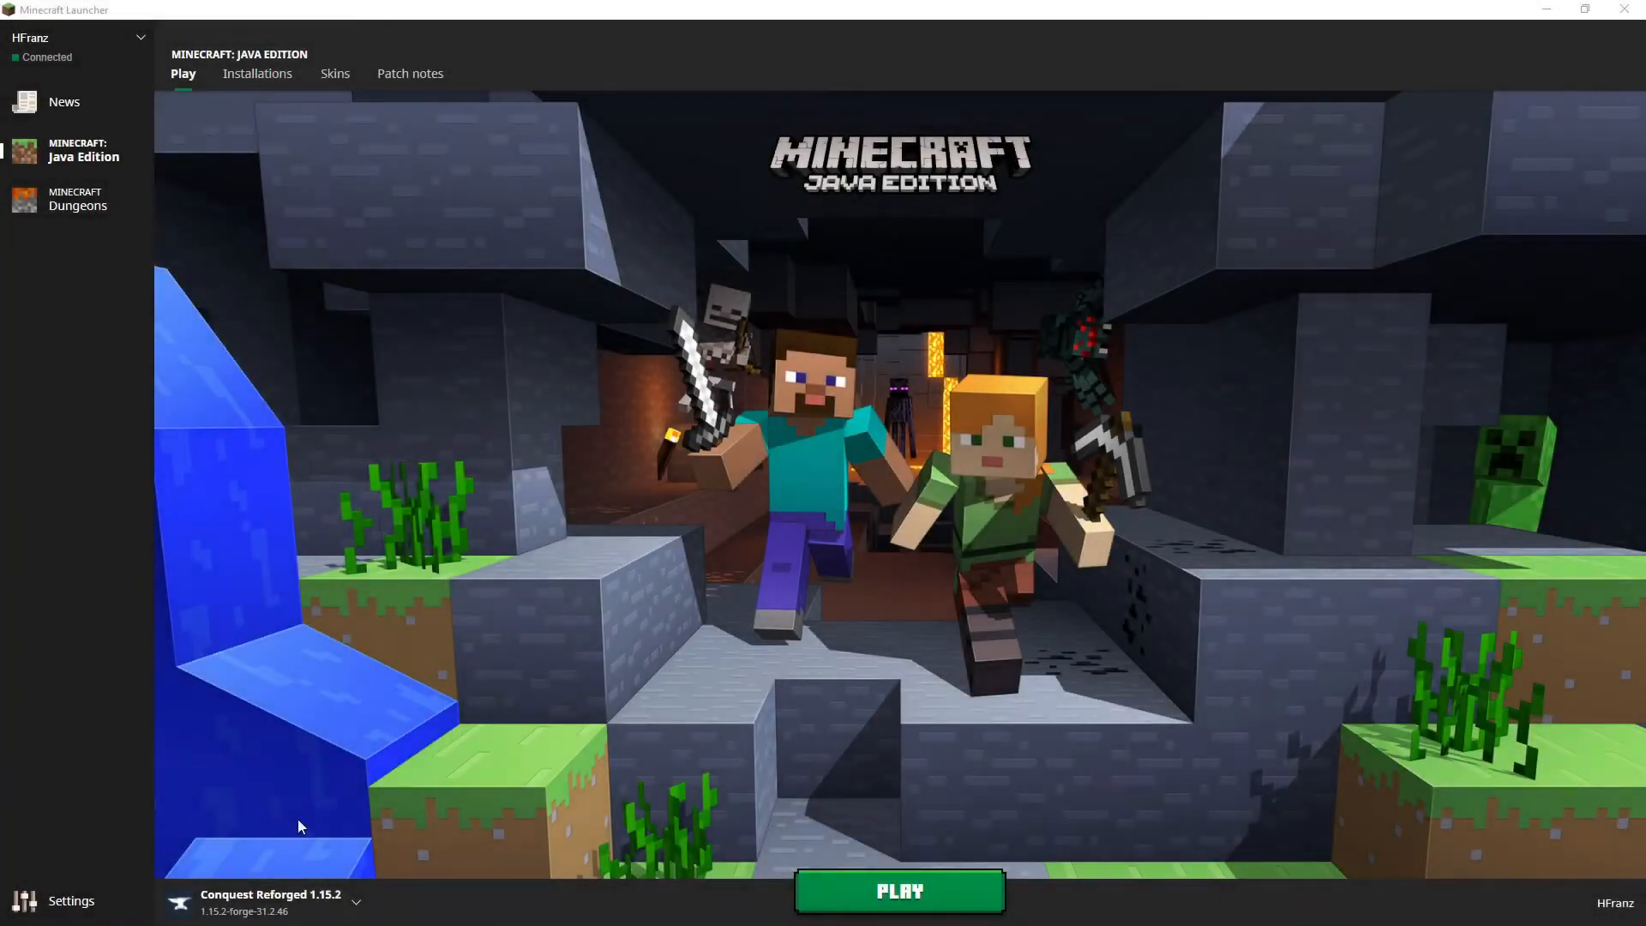
Set the Conquest Reforged 1.15.2 installation to version 1.15.2-forge-31.2.46
click(363, 898)
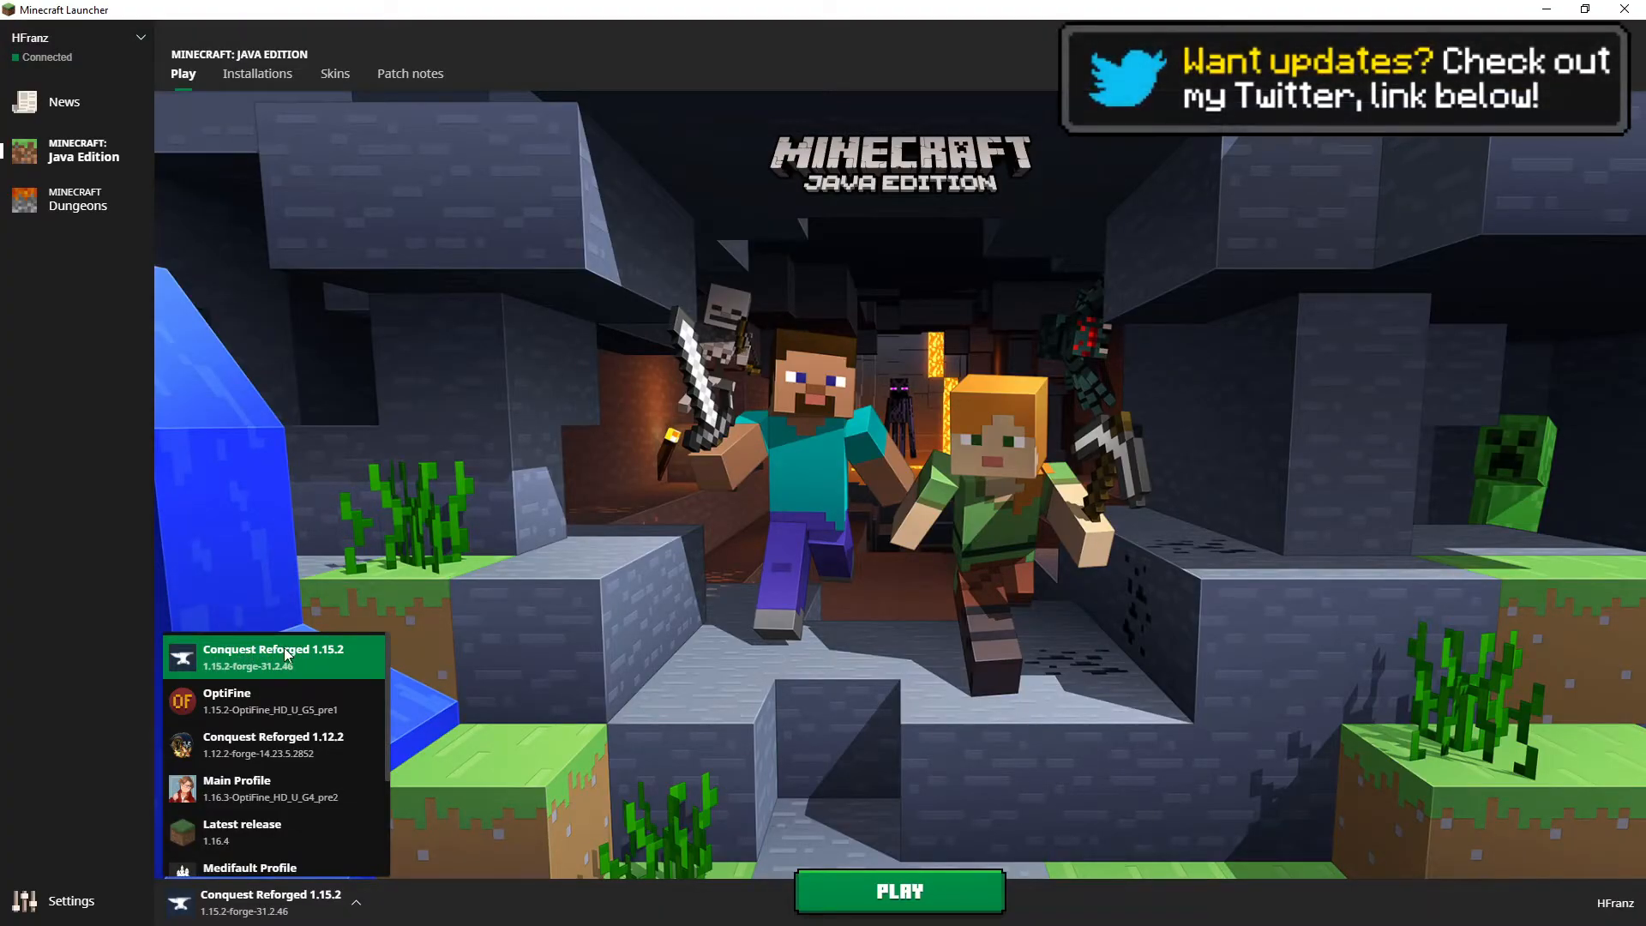
click(258, 74)
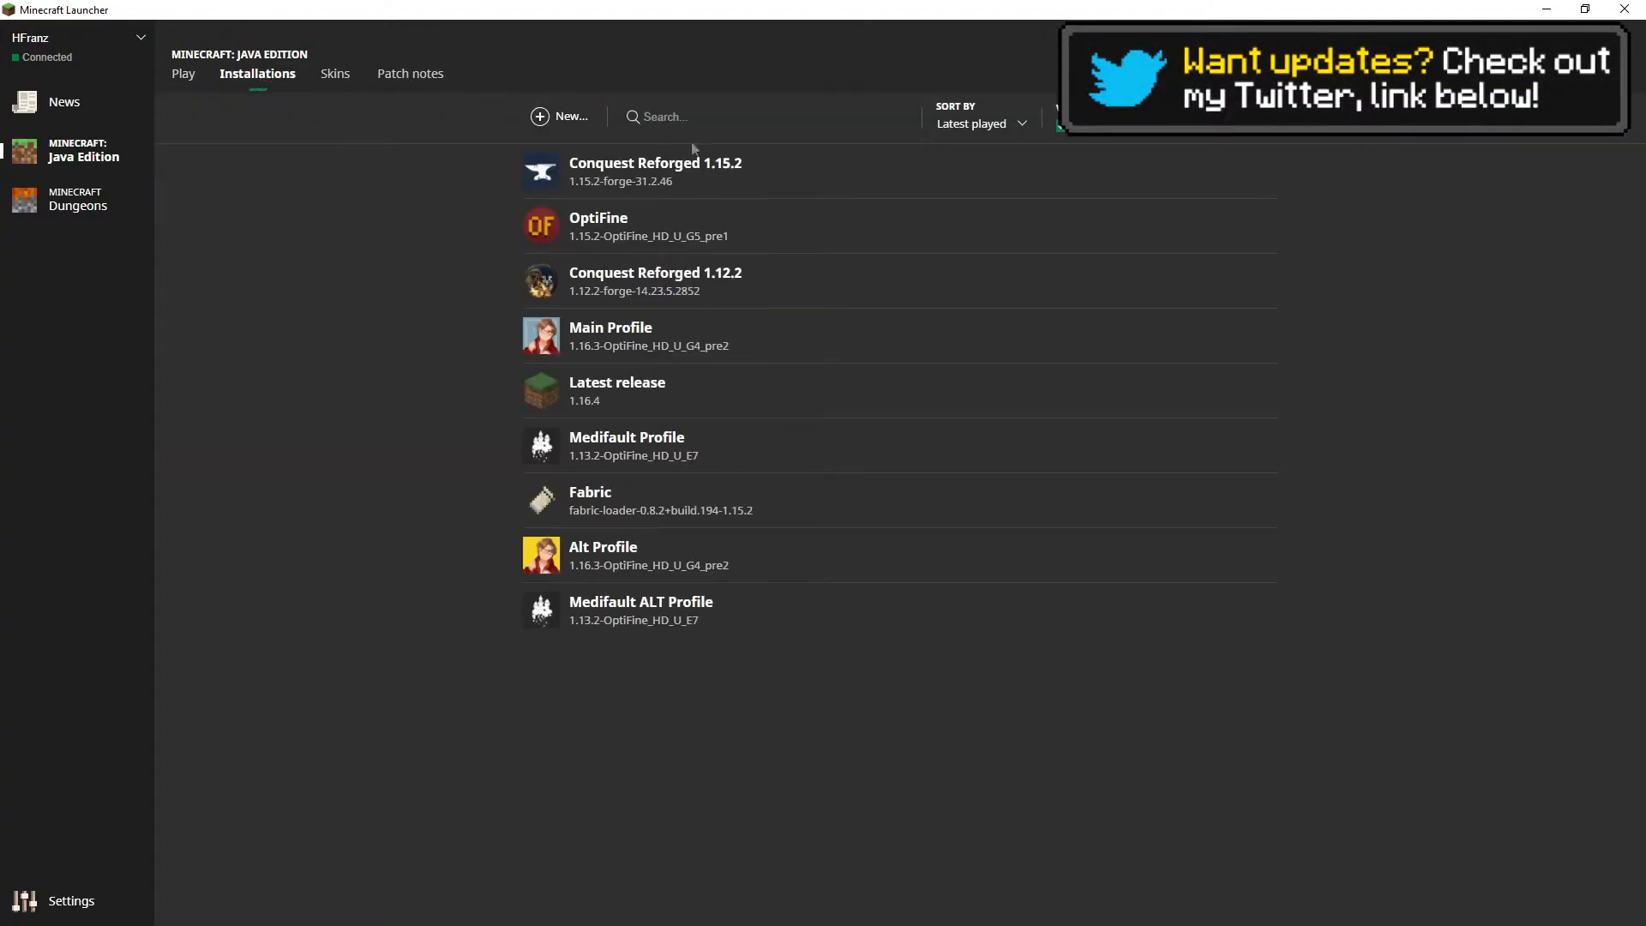
click(656, 167)
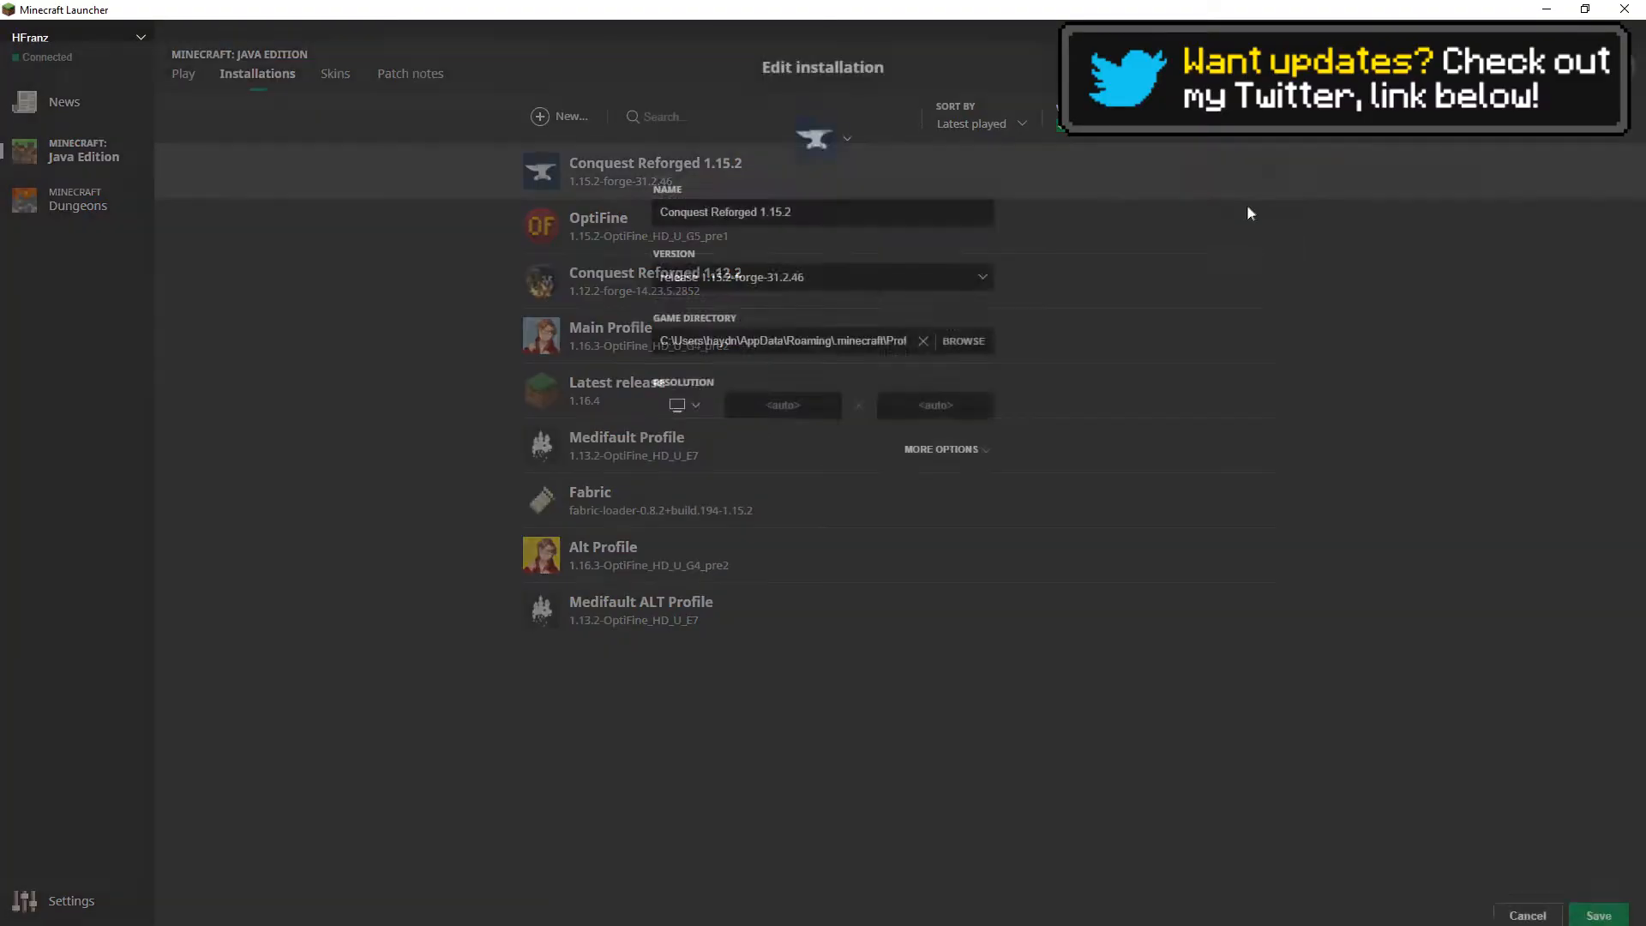
click(822, 256)
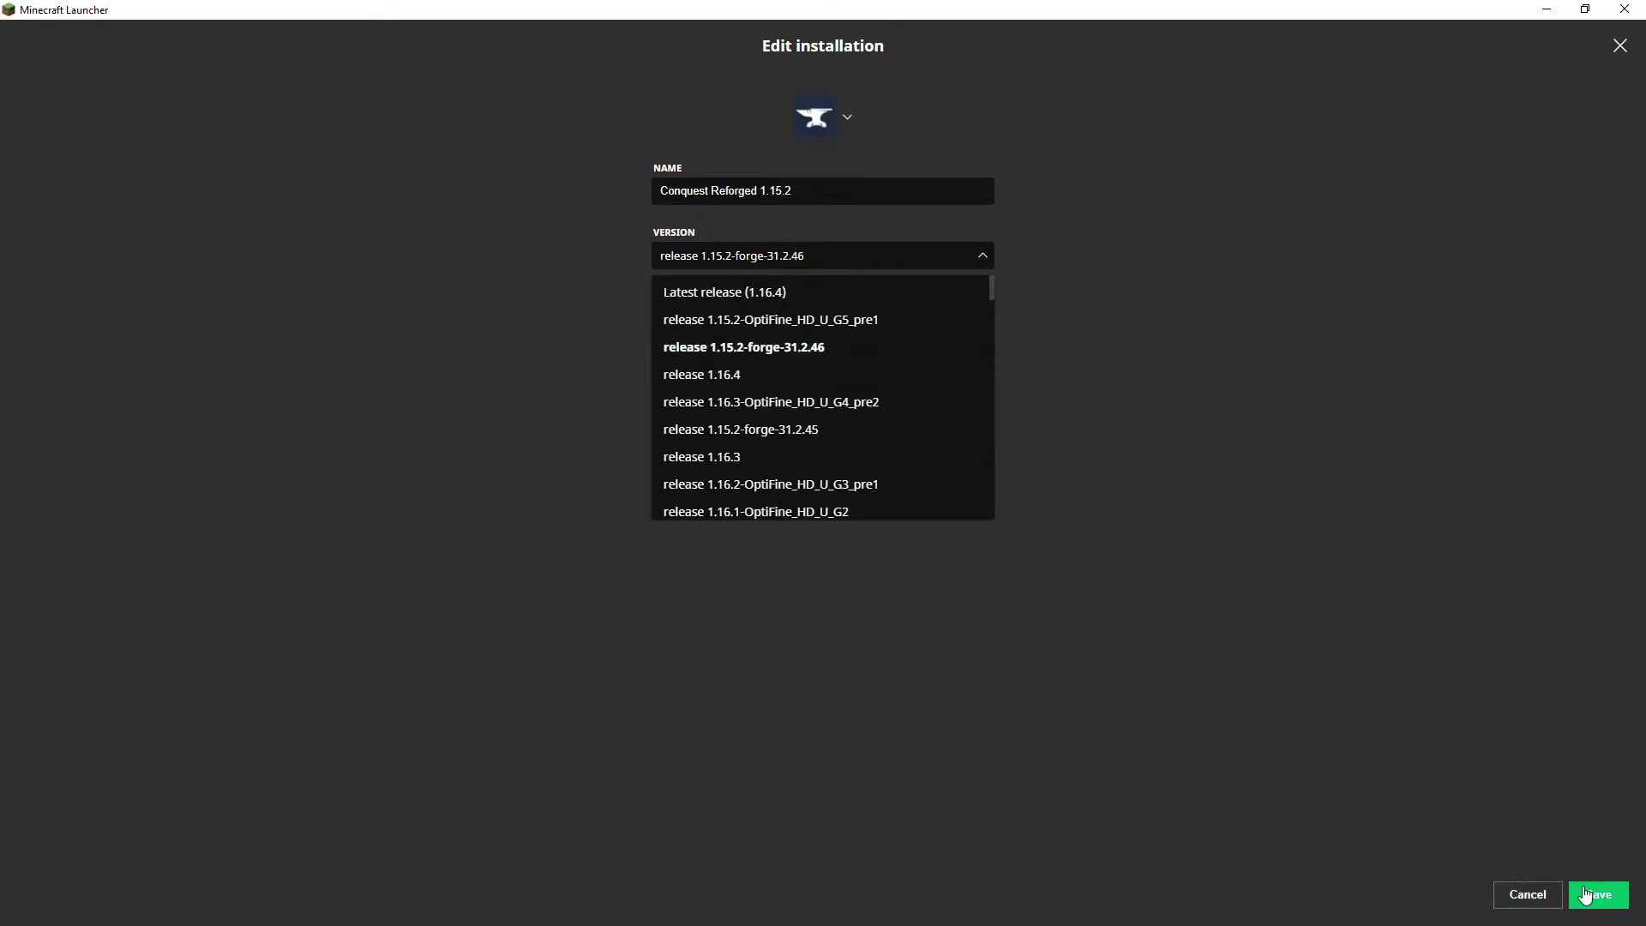
click(744, 348)
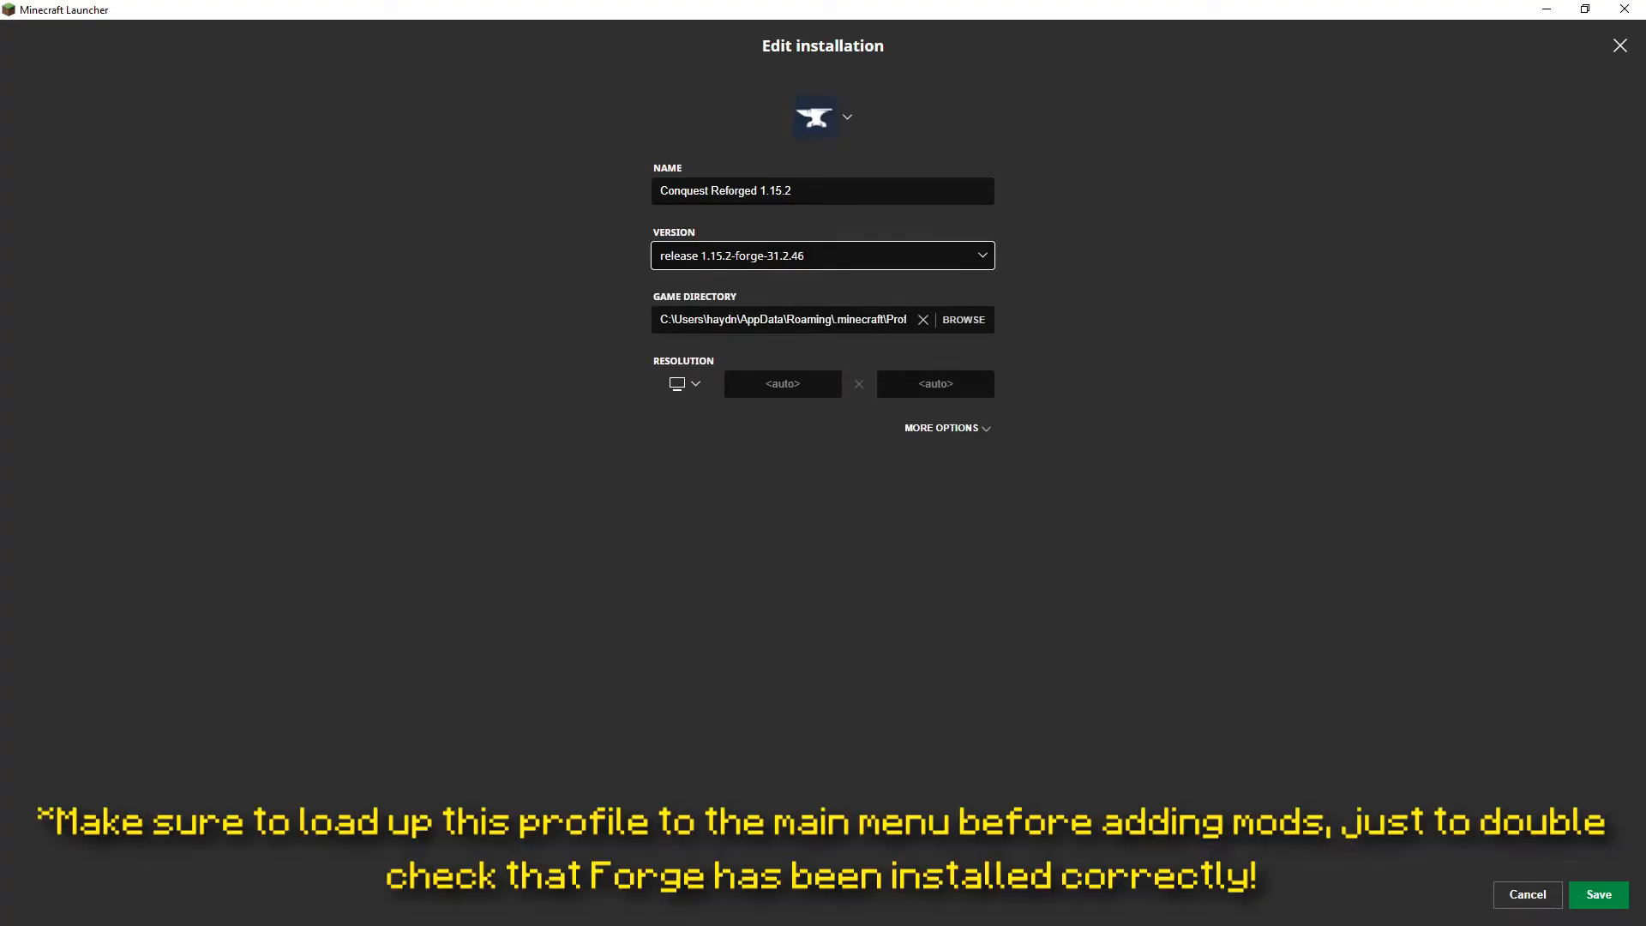
Set -Xmx8G in the JVM arguments under More Options and save the profile
click(943, 428)
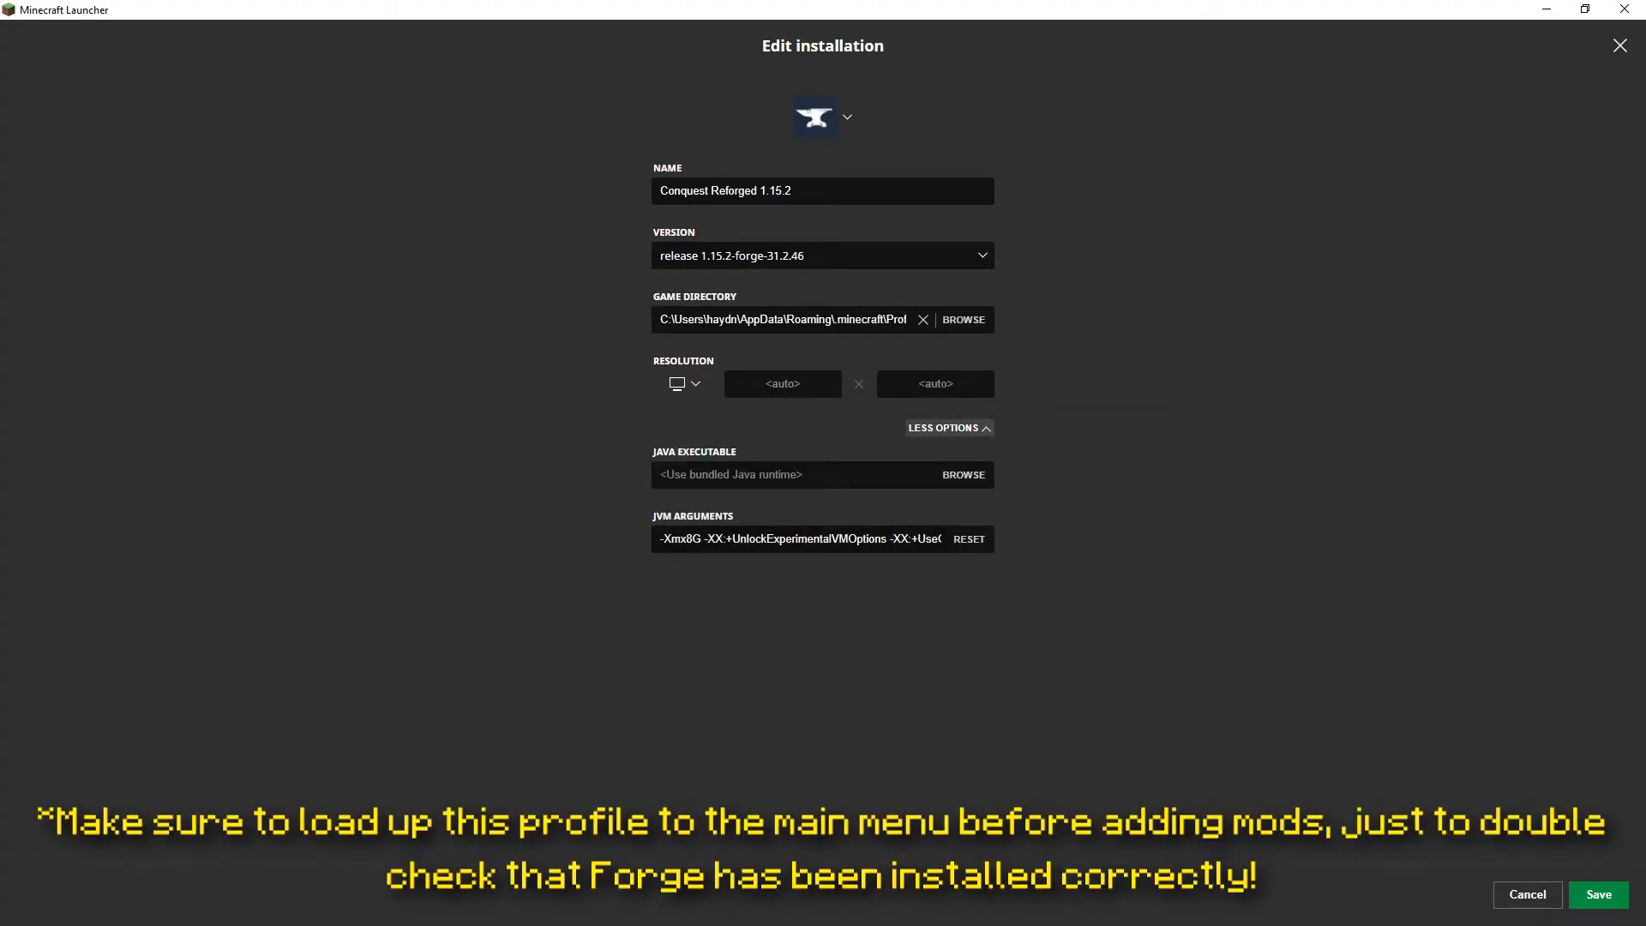
double_click(679, 539)
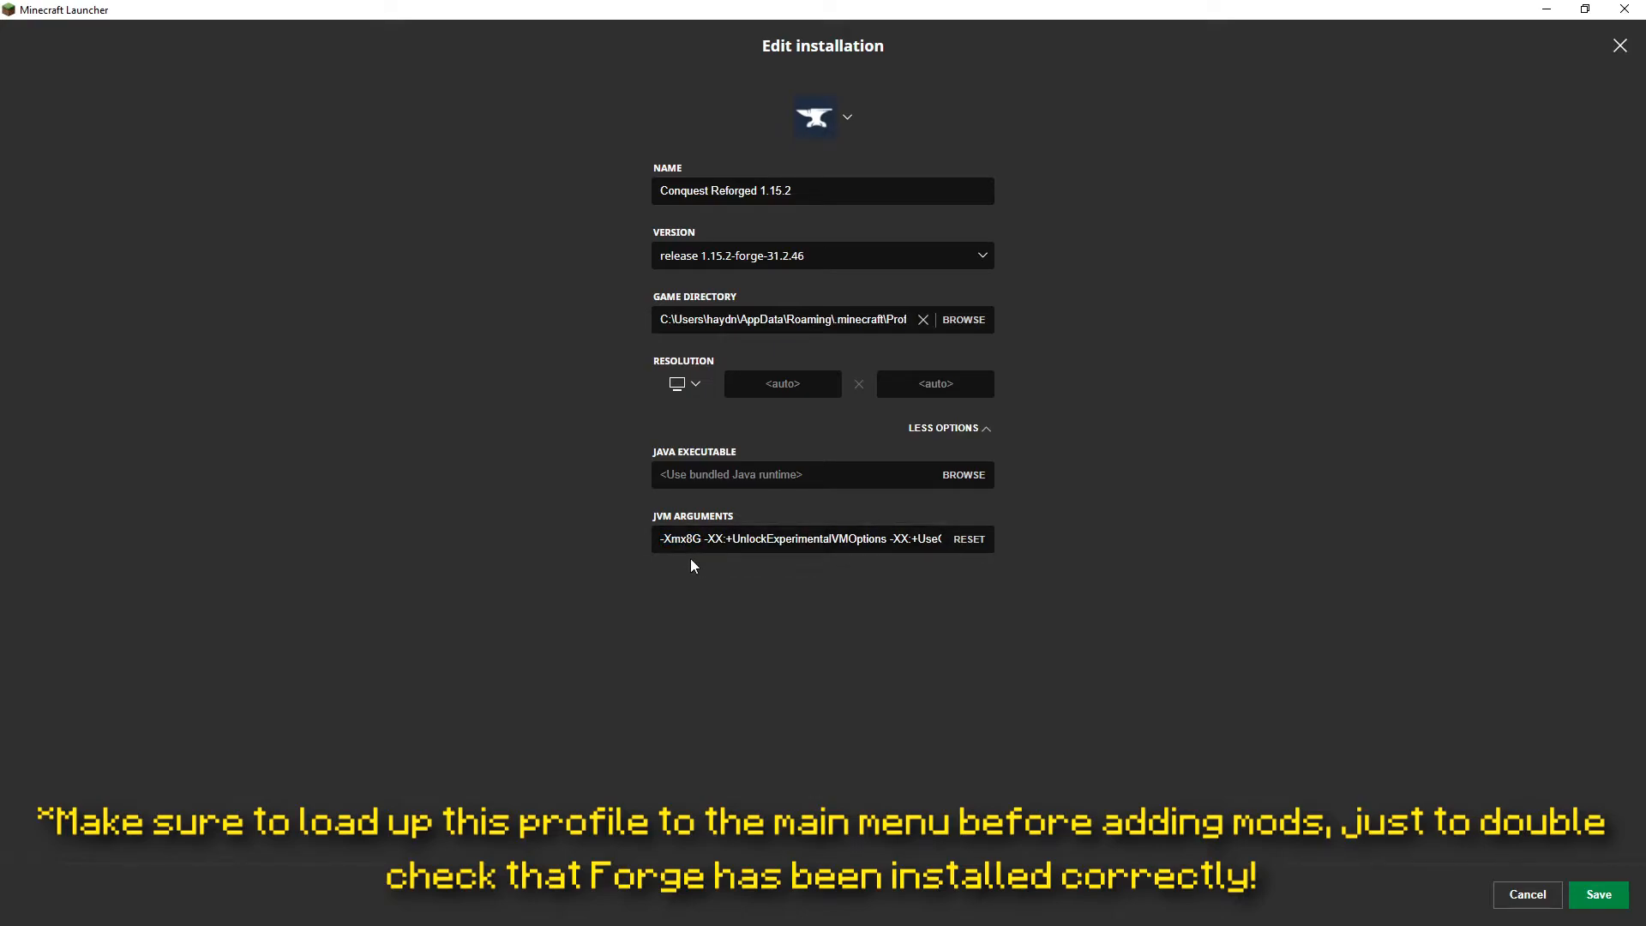
mouse_move(698, 577)
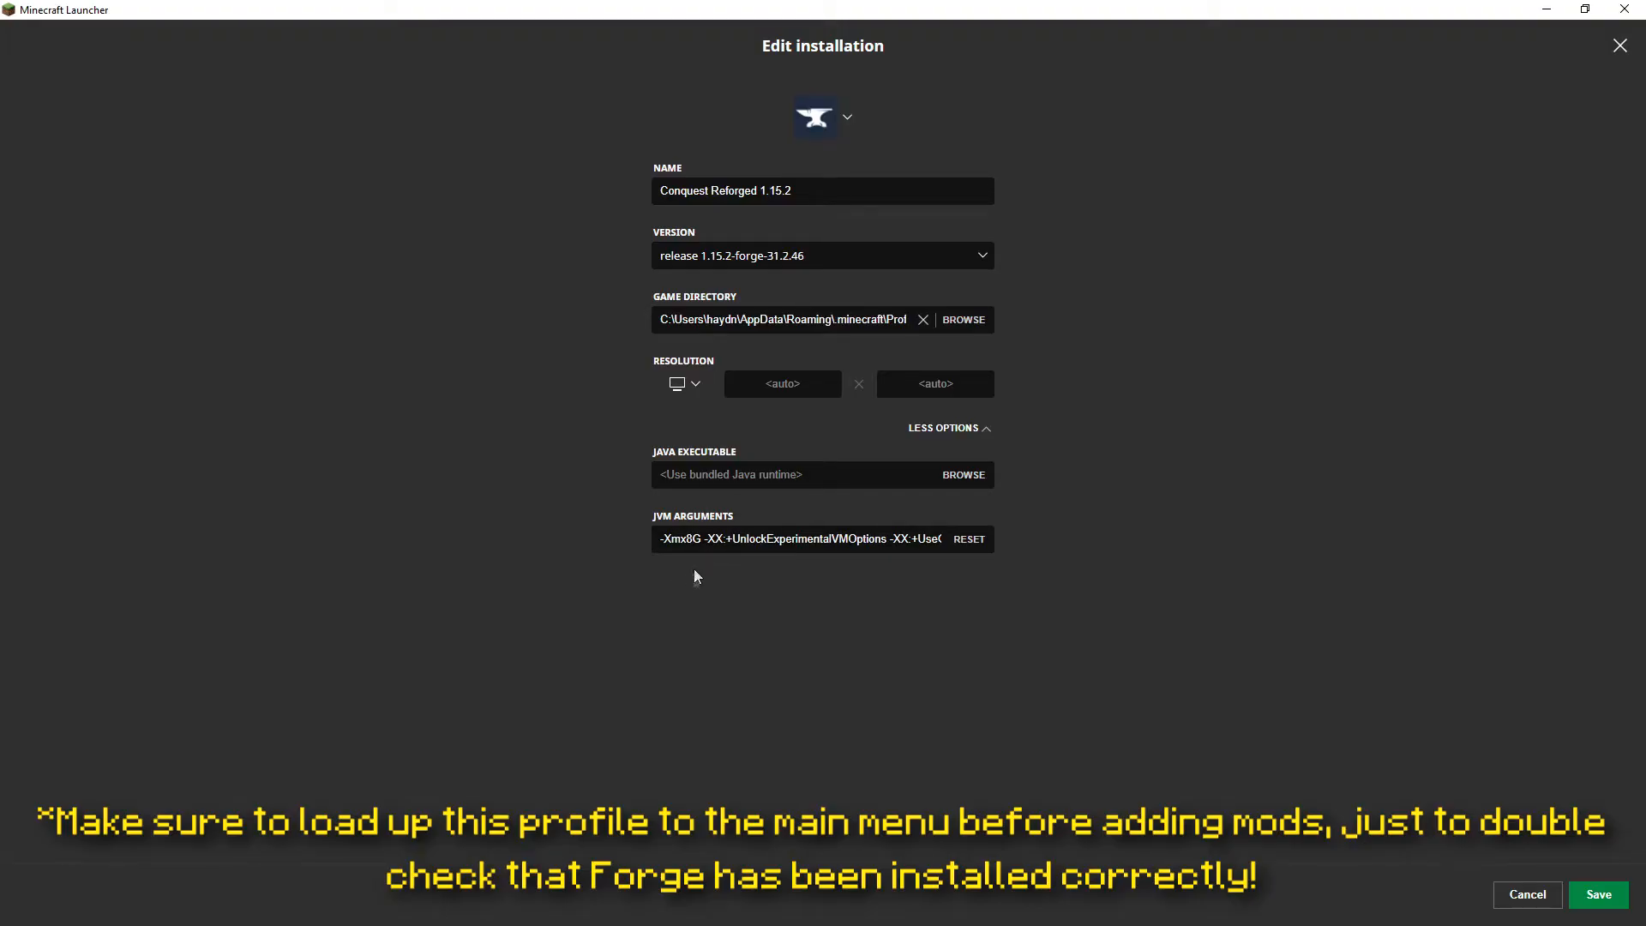
mouse_move(691, 570)
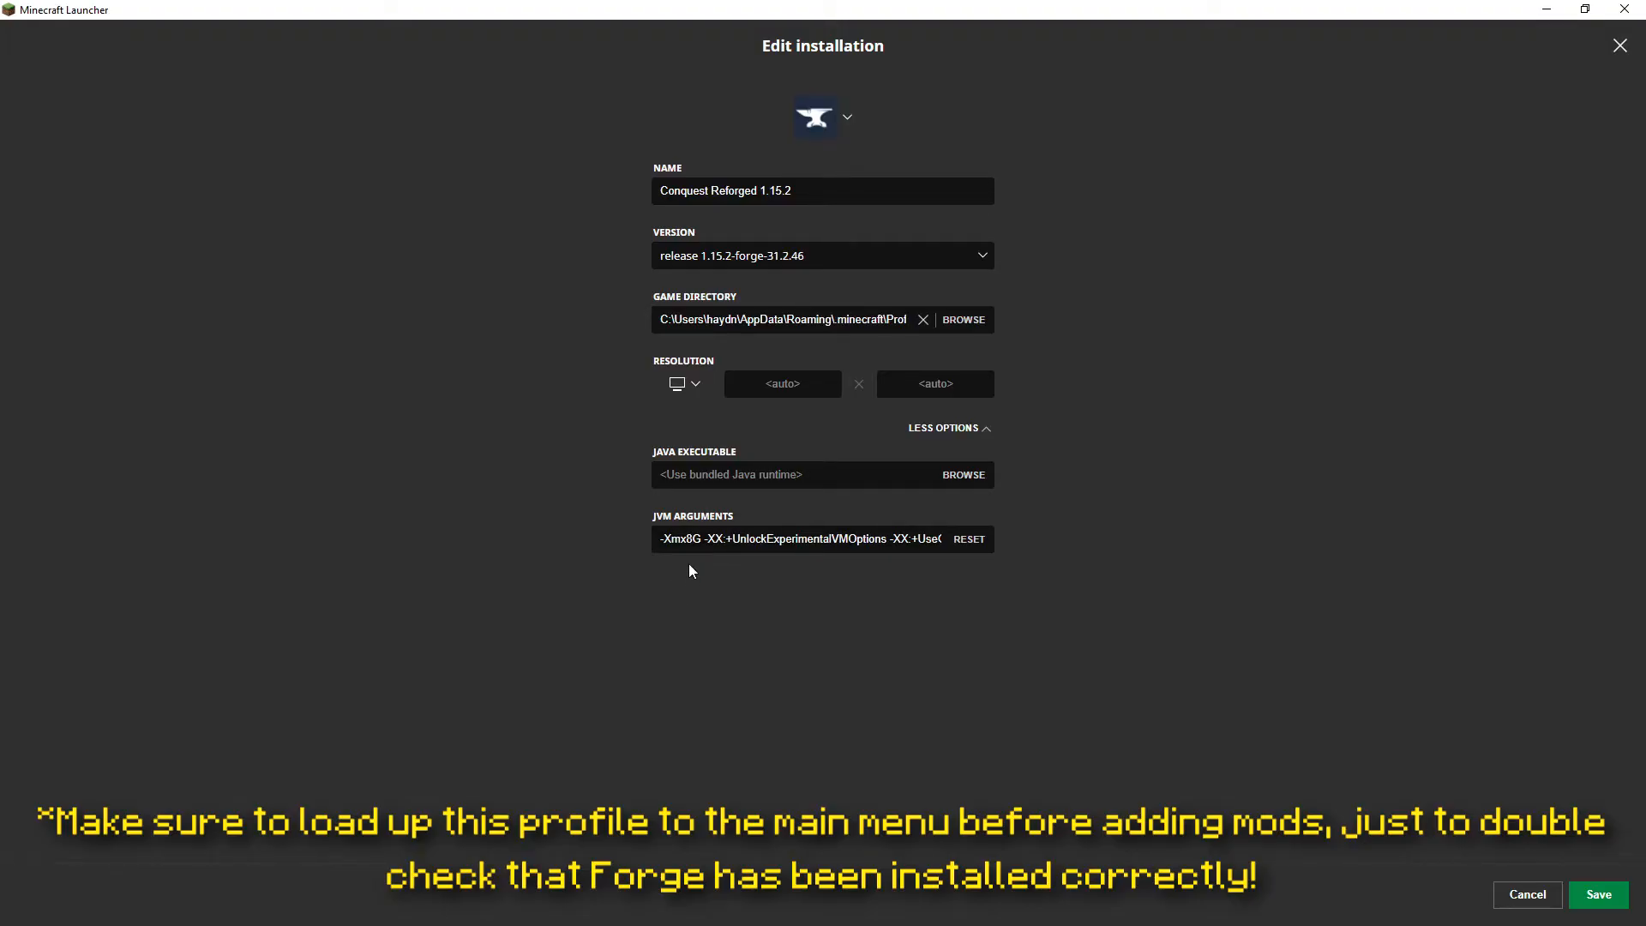
click(1528, 895)
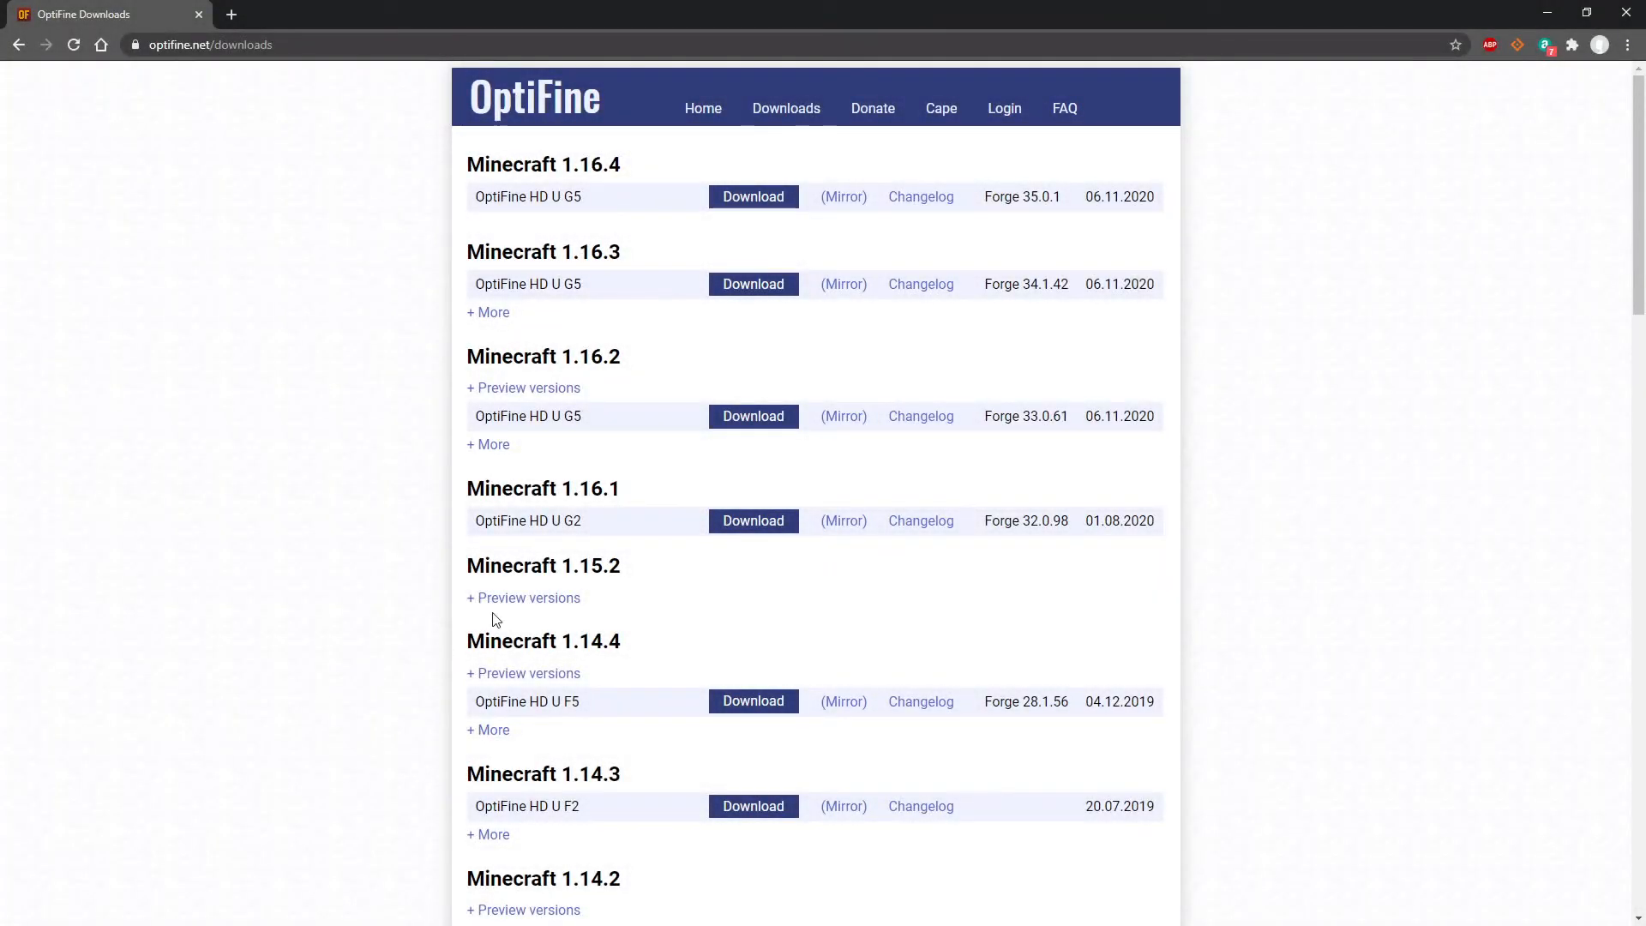
Download the OptiFine HD U G5 pre1 preview for Minecraft 1.15.2
click(523, 598)
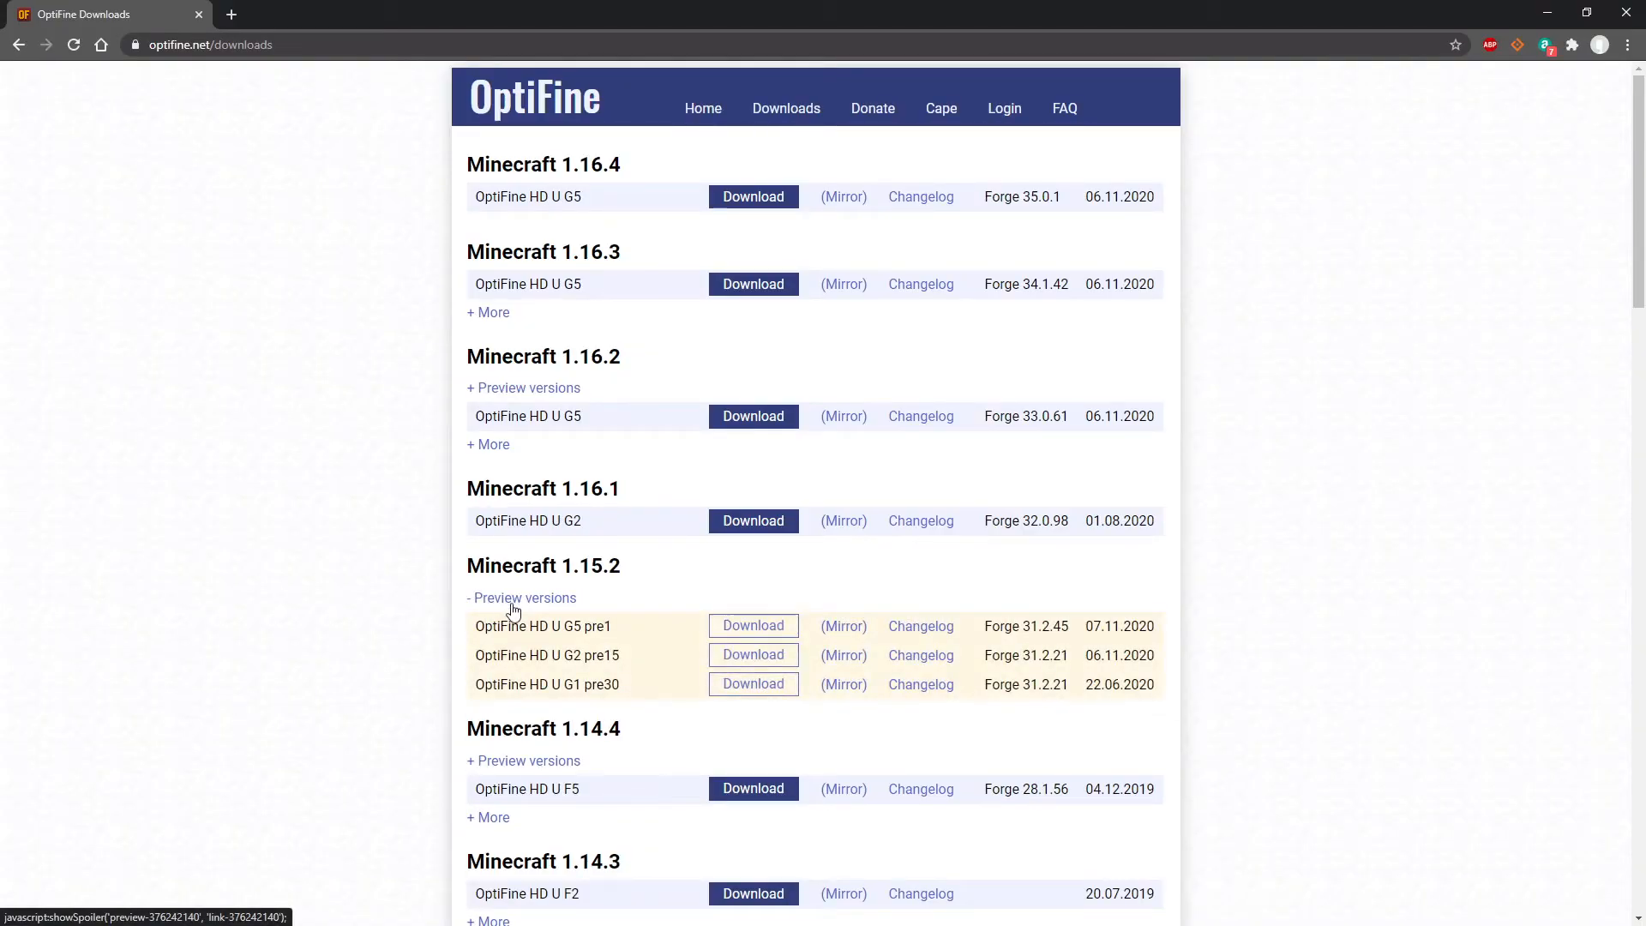
mouse_move(836, 626)
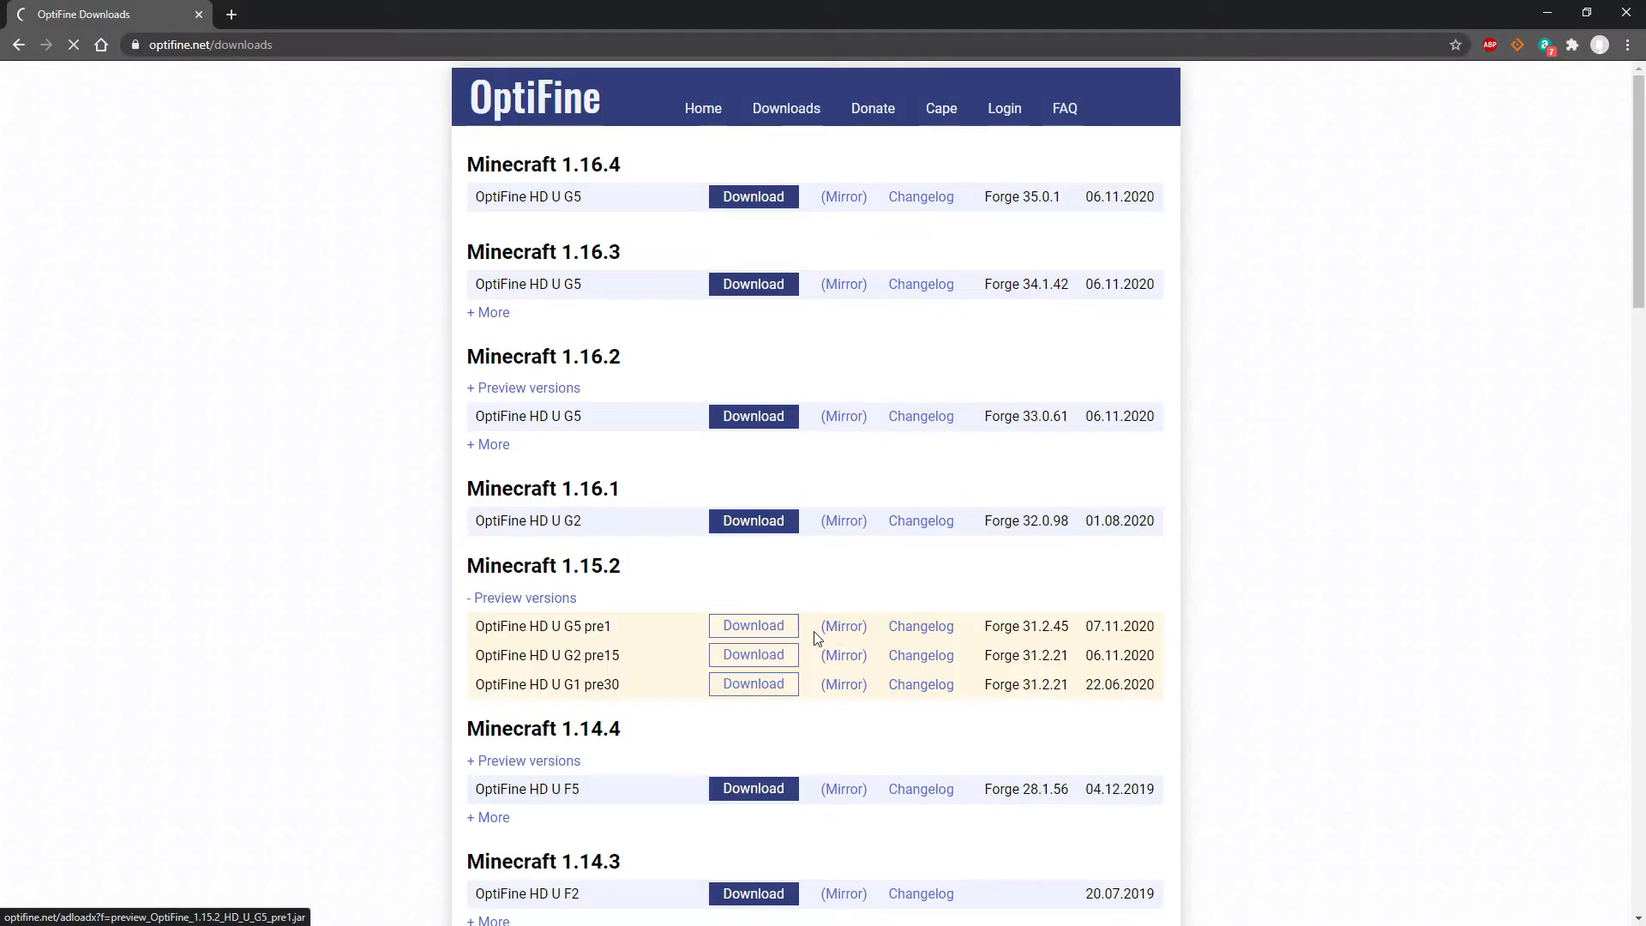
click(752, 626)
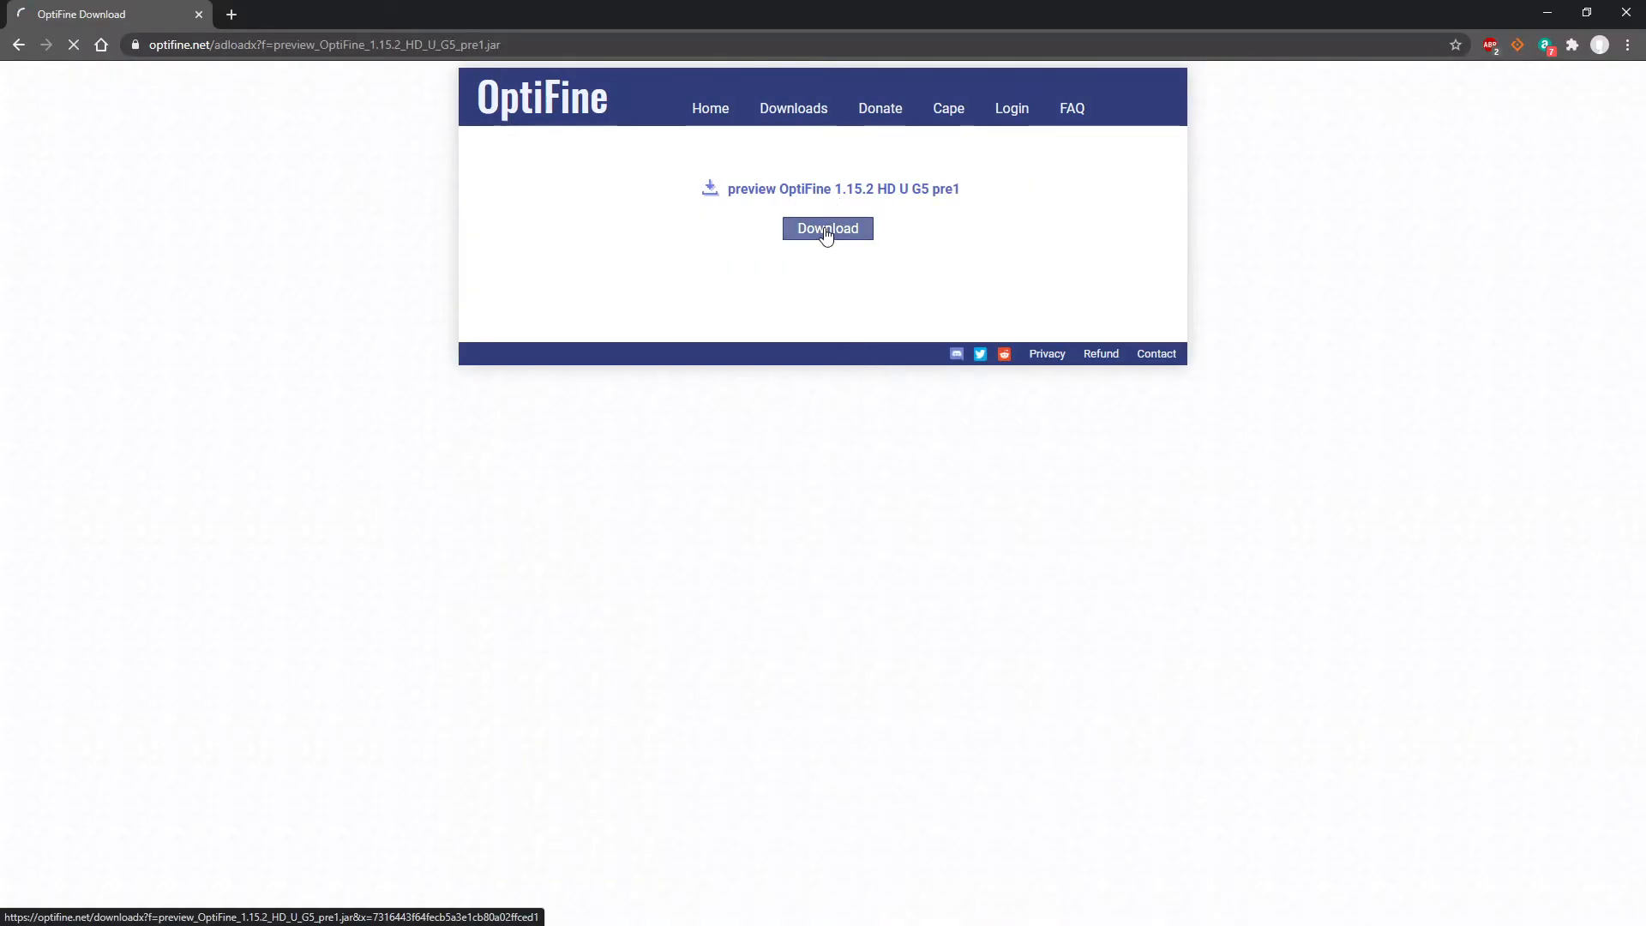
click(827, 228)
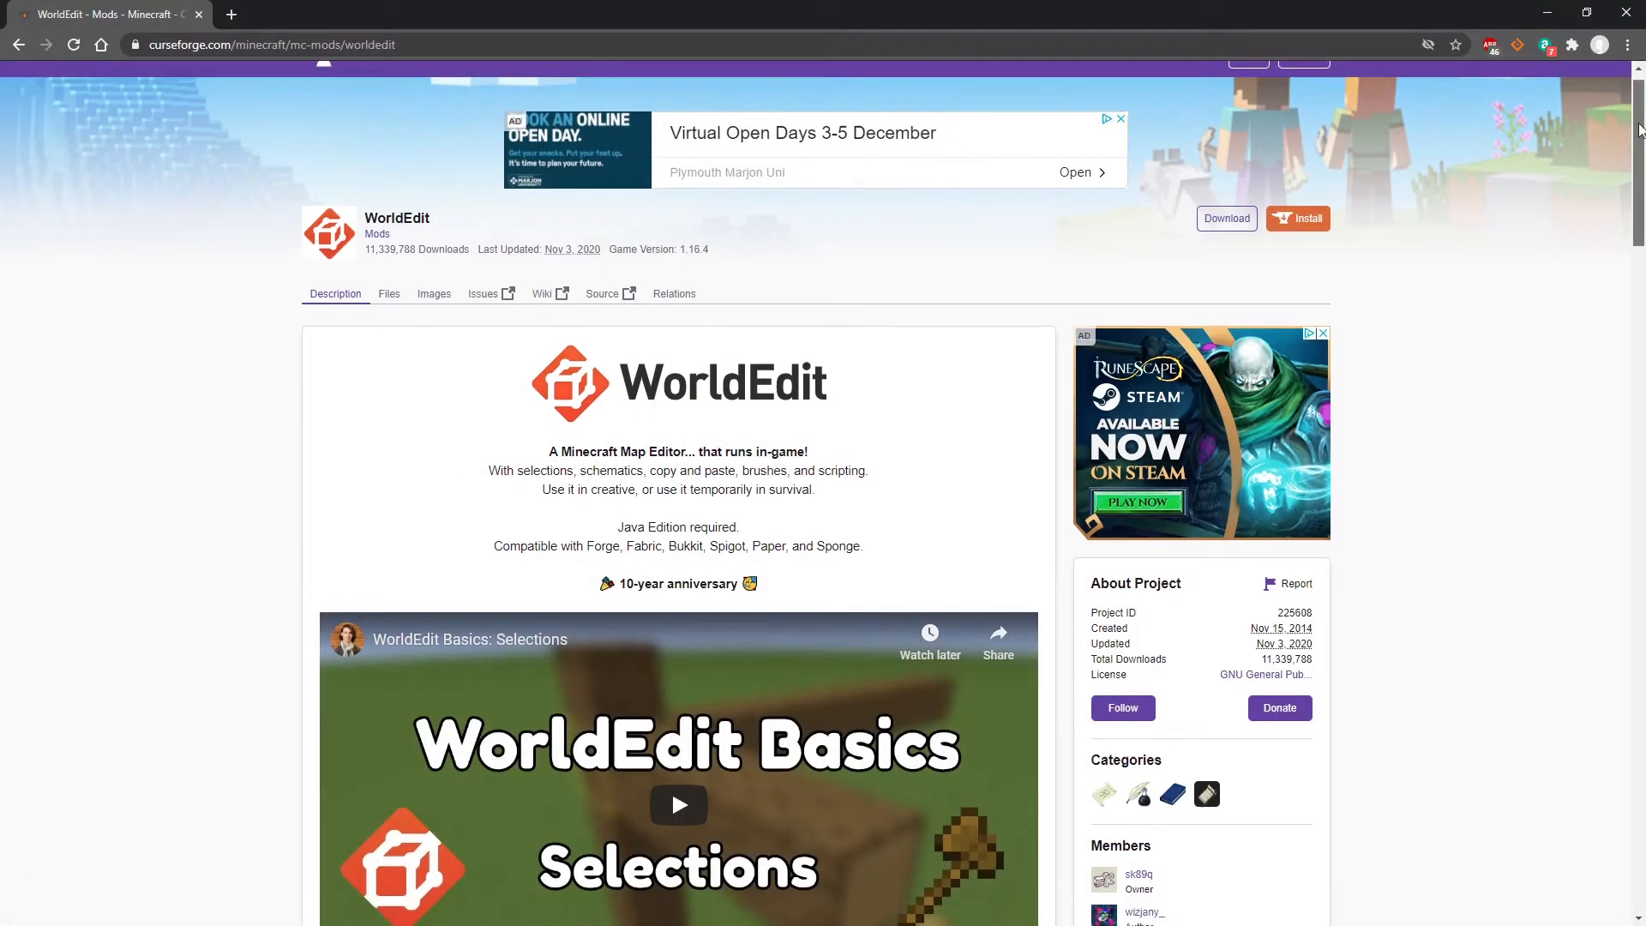
Download the WorldEdit 7.1.0 Forge 1.15.2 file from Recent Files
scroll(down, 3)
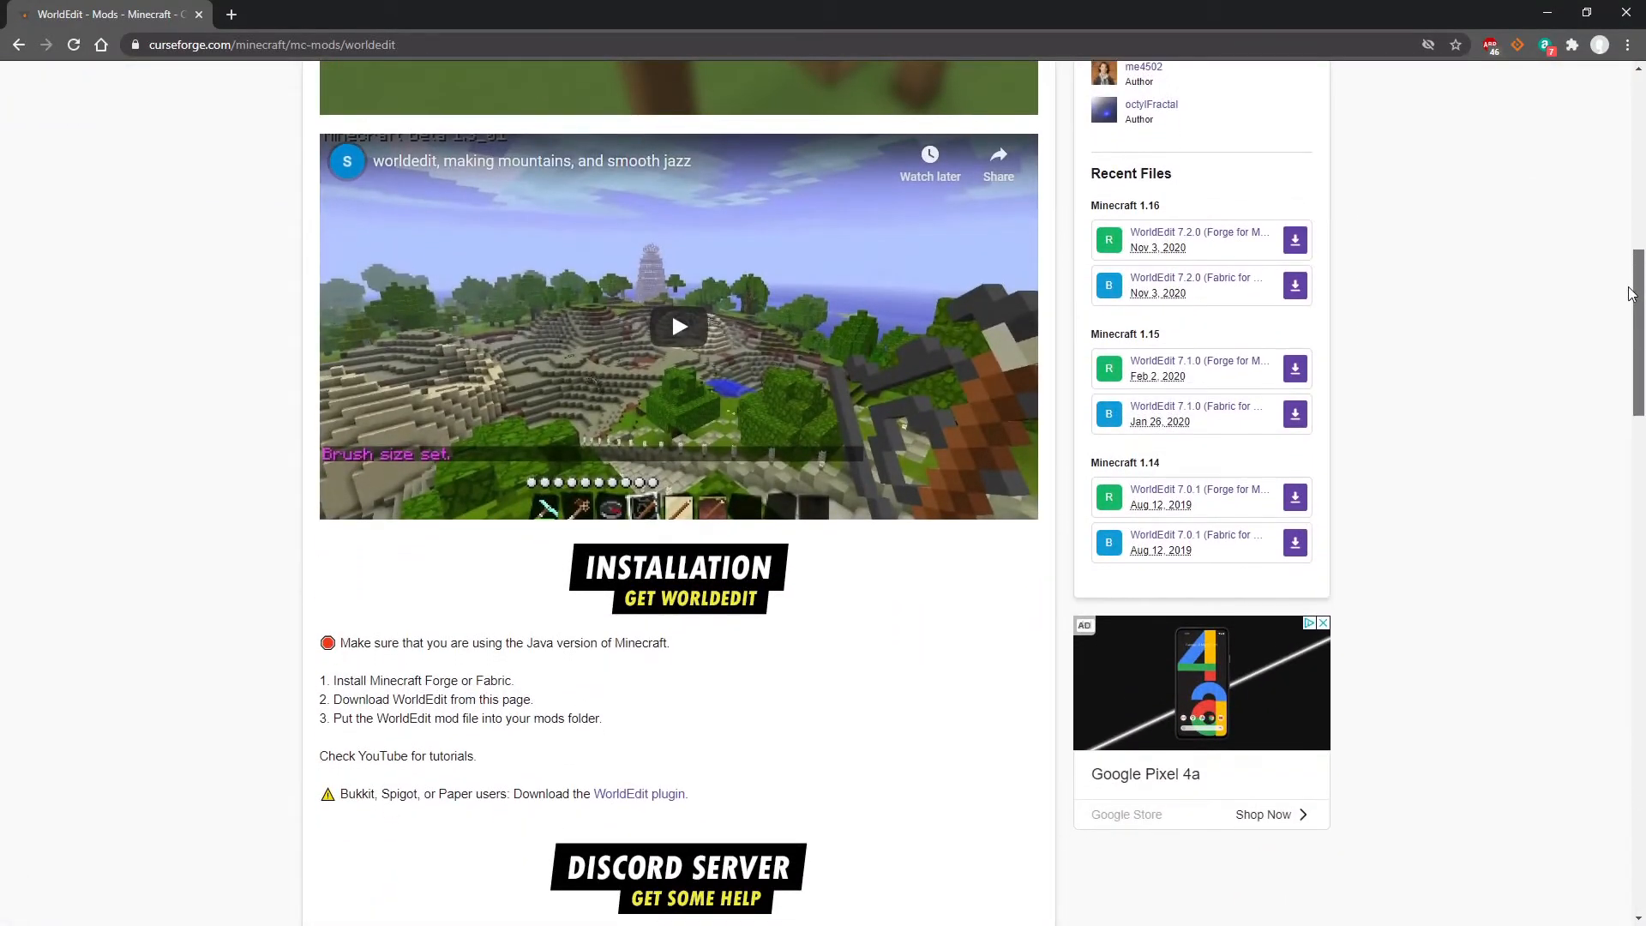
mouse_move(1191, 365)
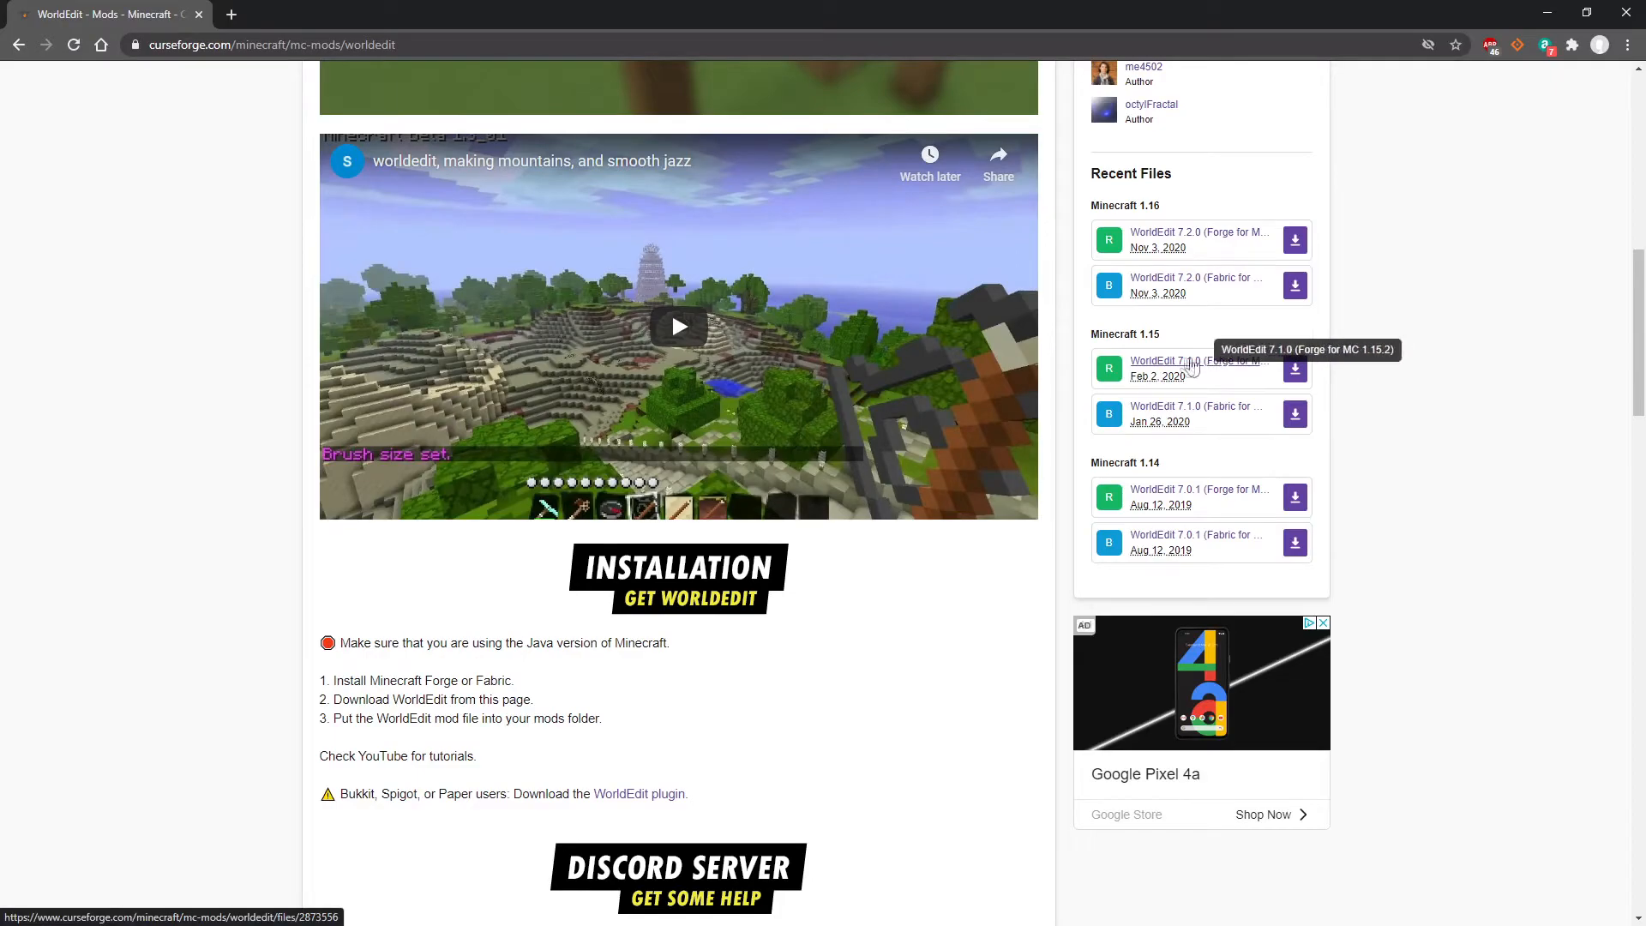
click(1189, 365)
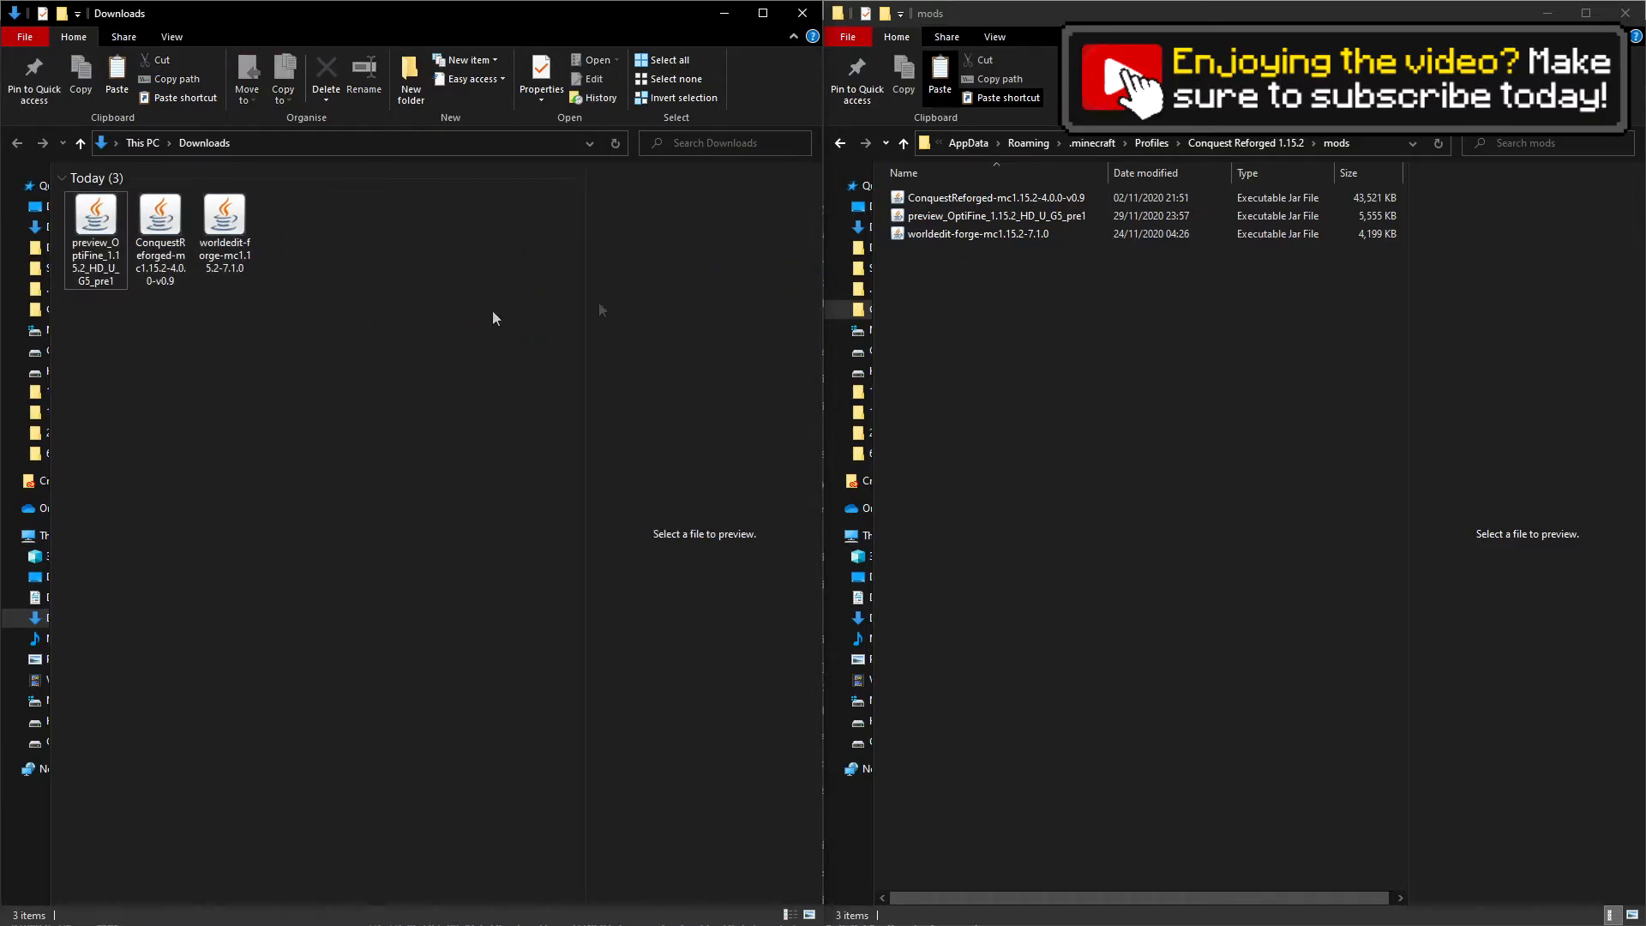
Move the Conquest Reforged, OptiFine and WorldEdit jars into the profile's mods folder
click(991, 198)
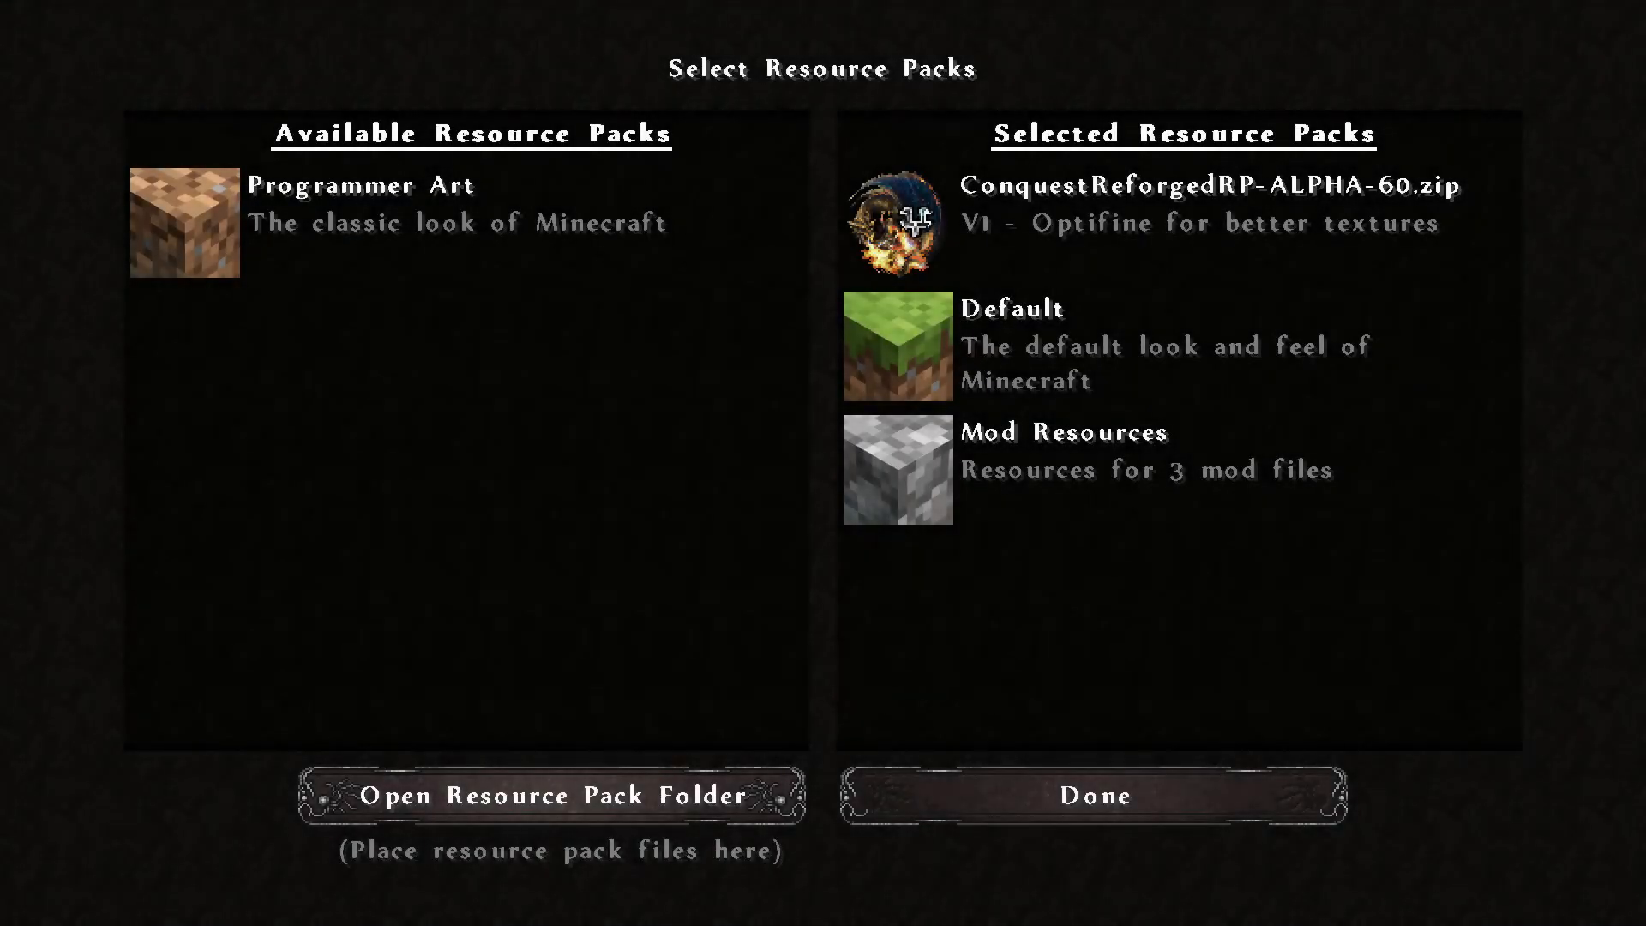
Paste ConquestReforgedRP-ALPHA-61 into the profile's resourcepacks folder
click(553, 795)
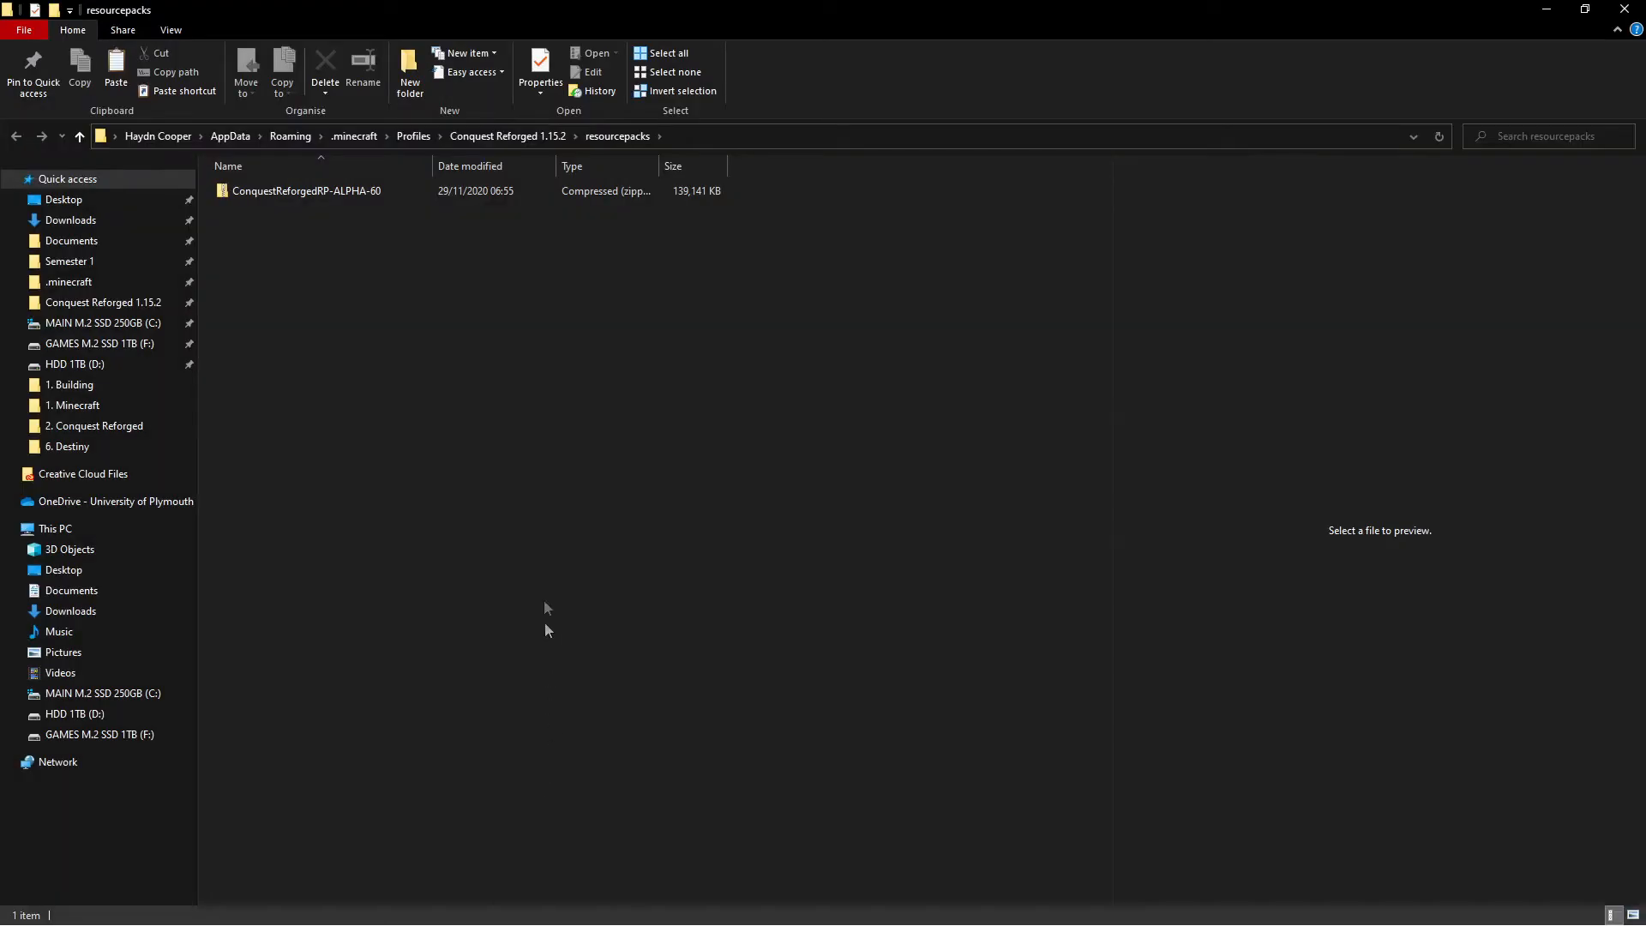
right_click(548, 631)
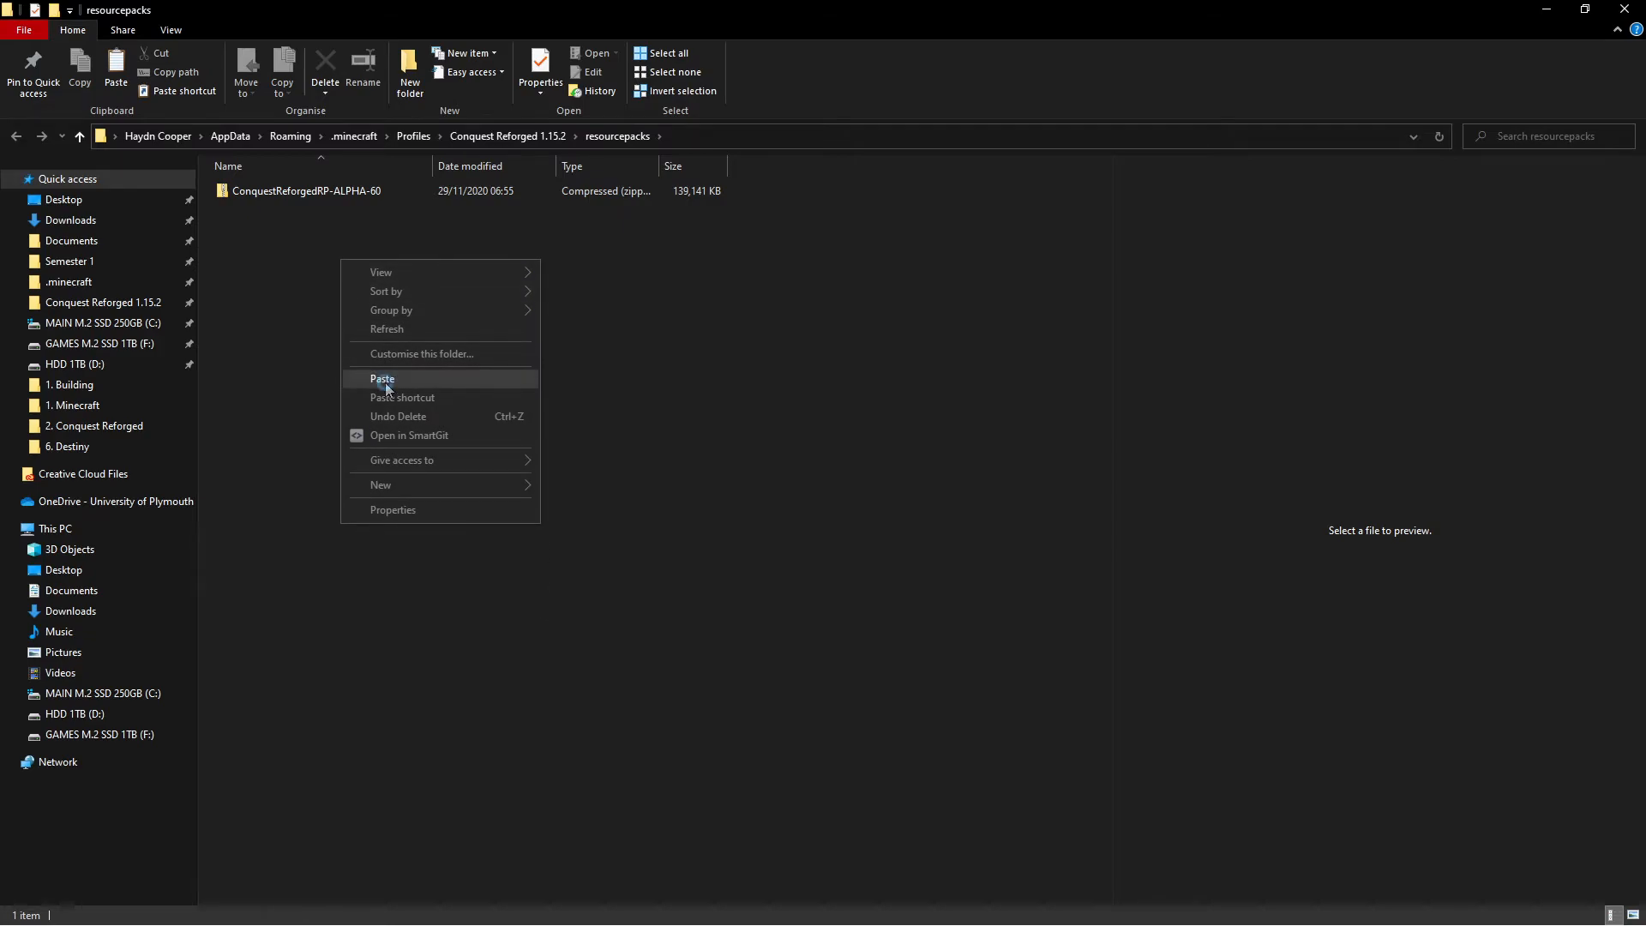
click(383, 378)
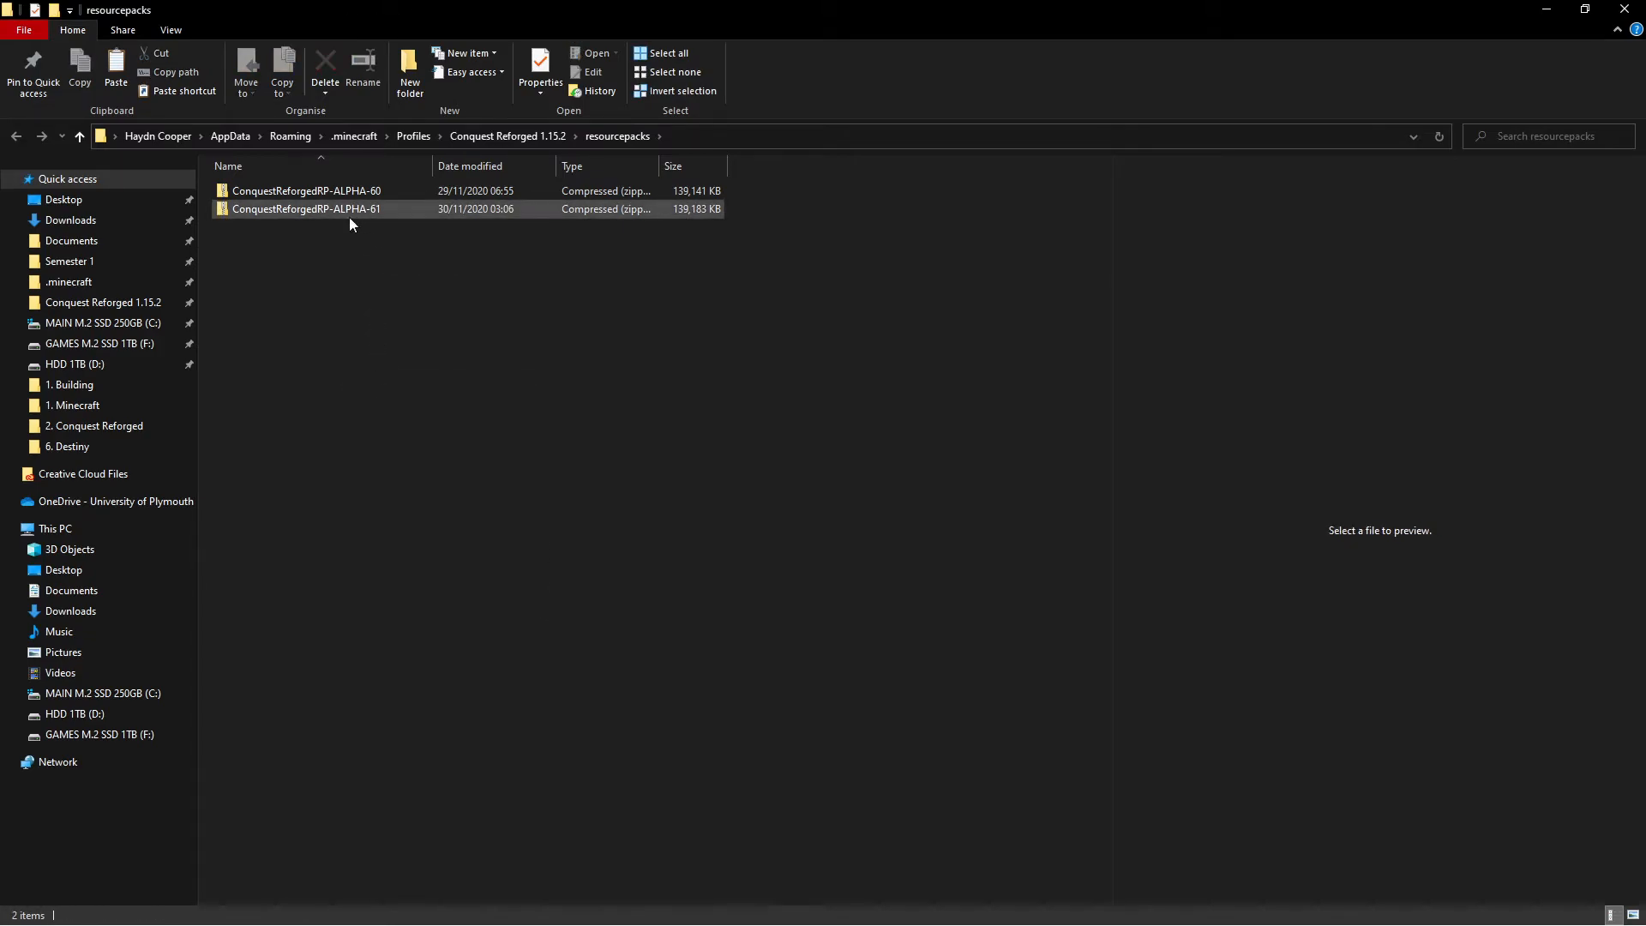